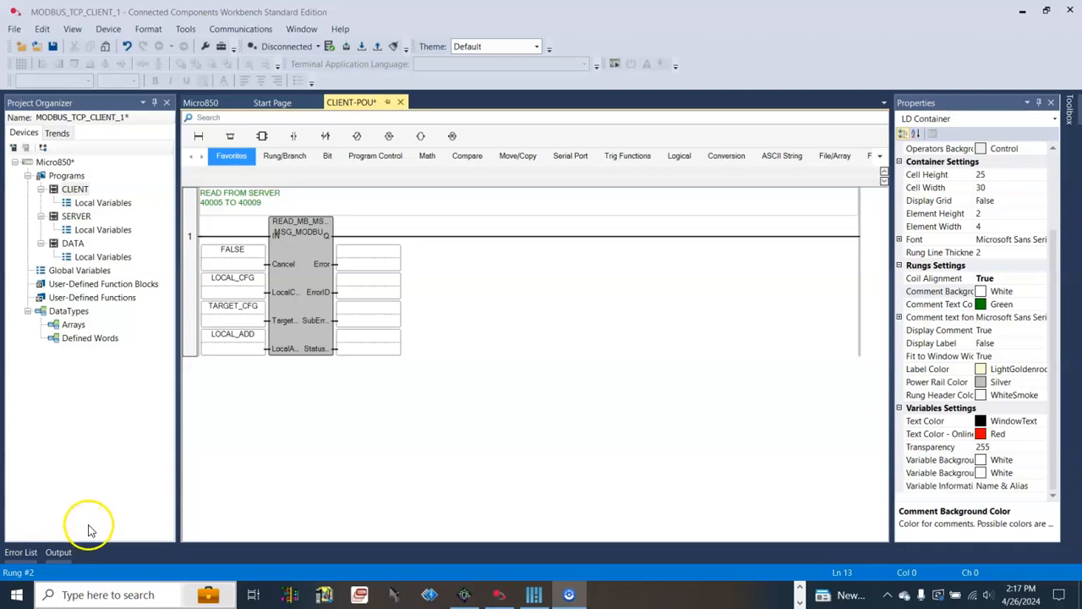
mouse_move(91, 525)
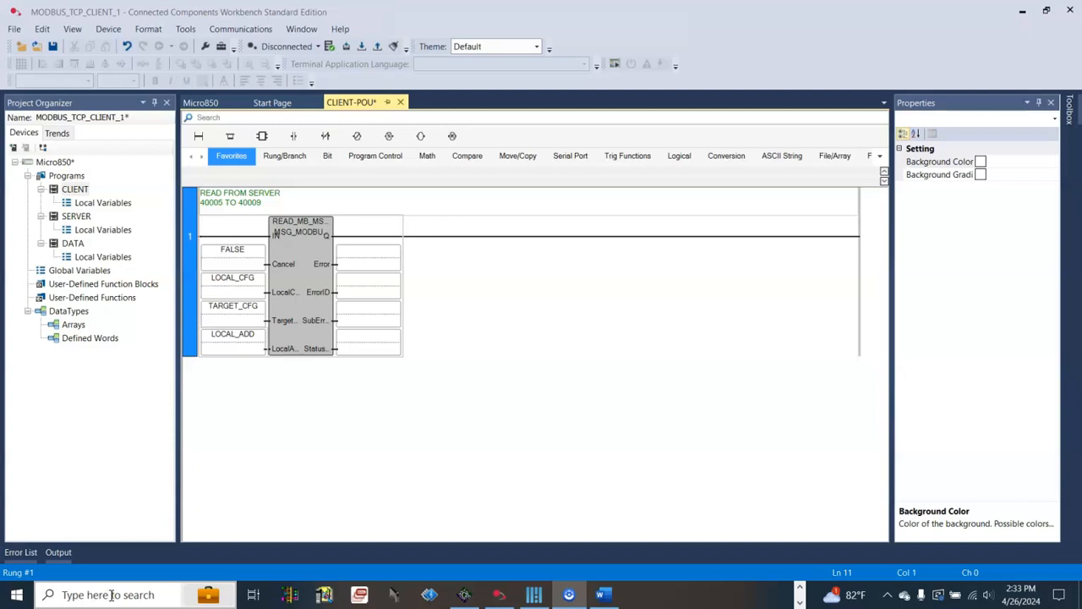
Browse the LOCAL_ADD variable's word elements on the Modbus read rung without changing it.
left_click(234, 333)
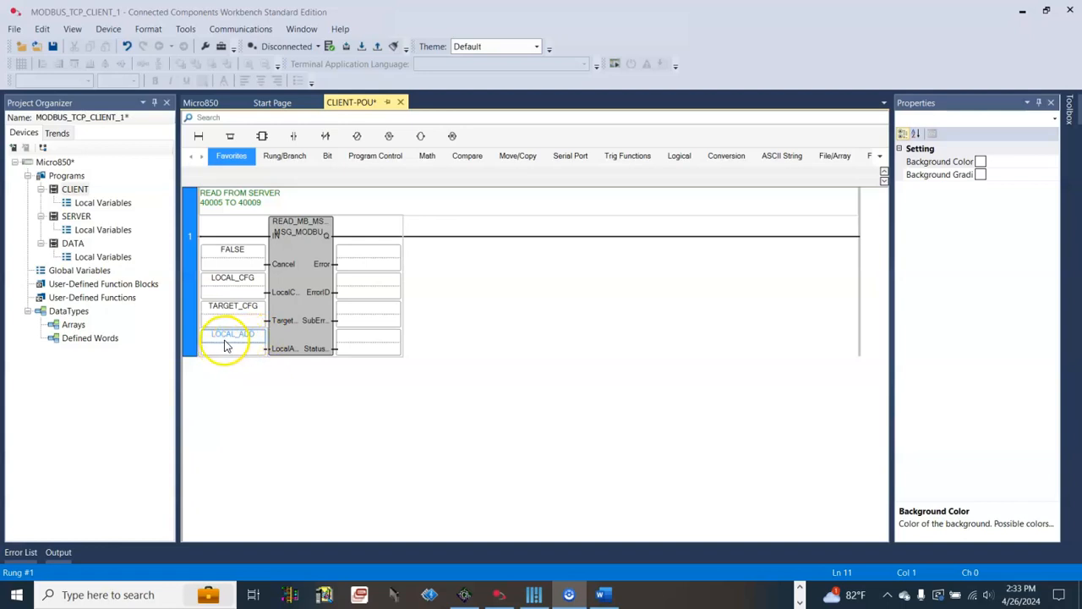
right_click(232, 333)
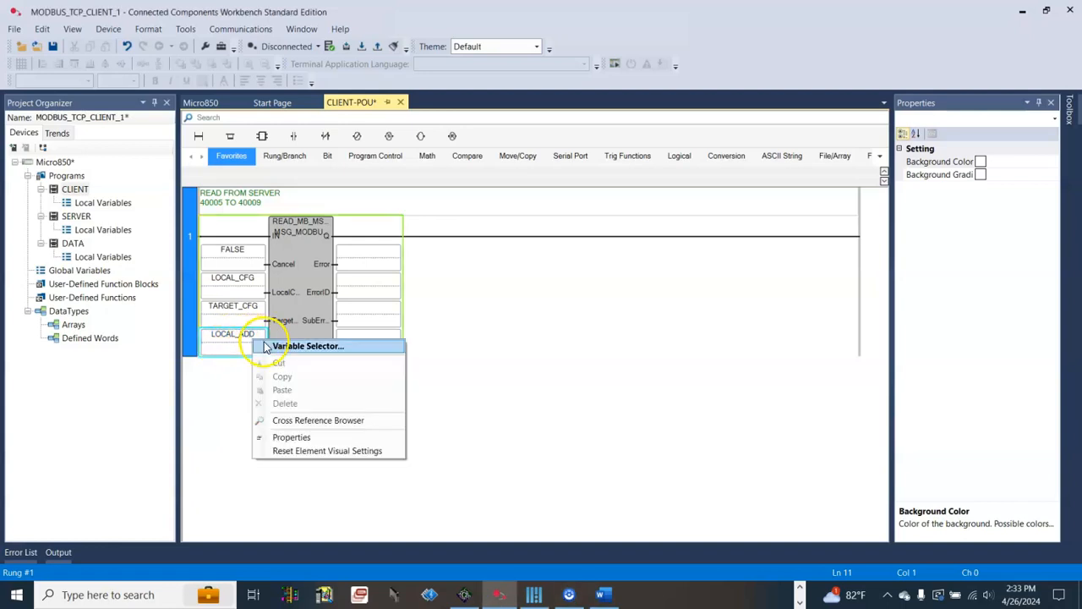
left_click(308, 345)
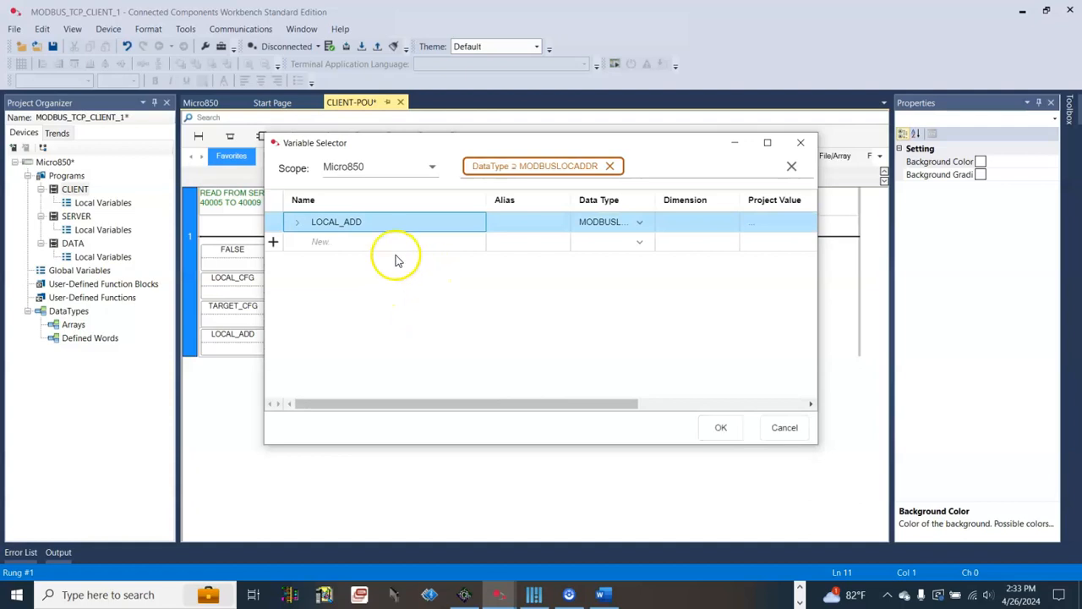
left_click(298, 222)
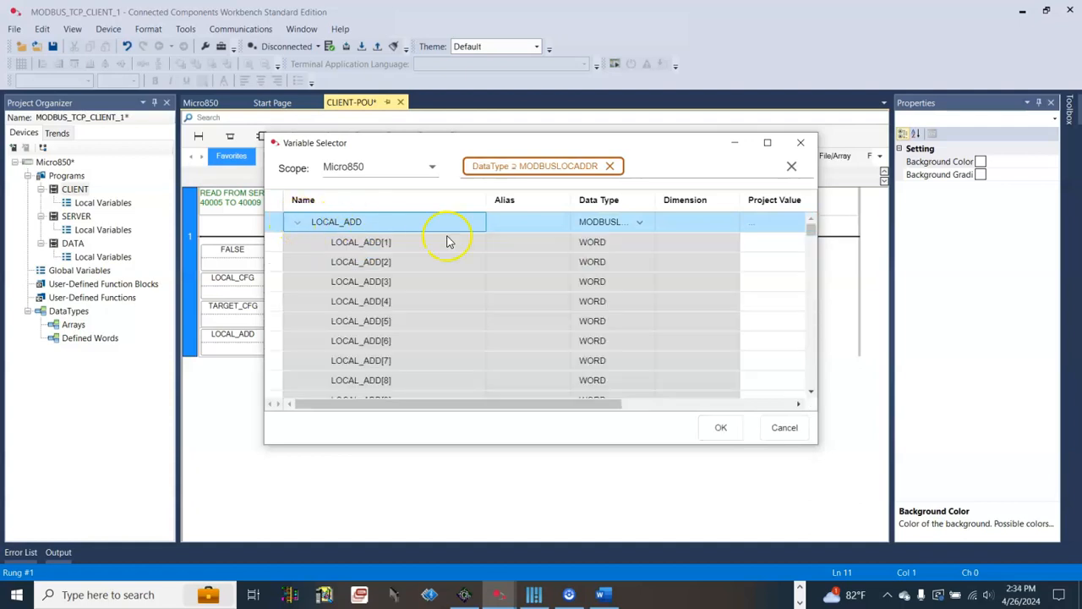
mouse_move(612, 245)
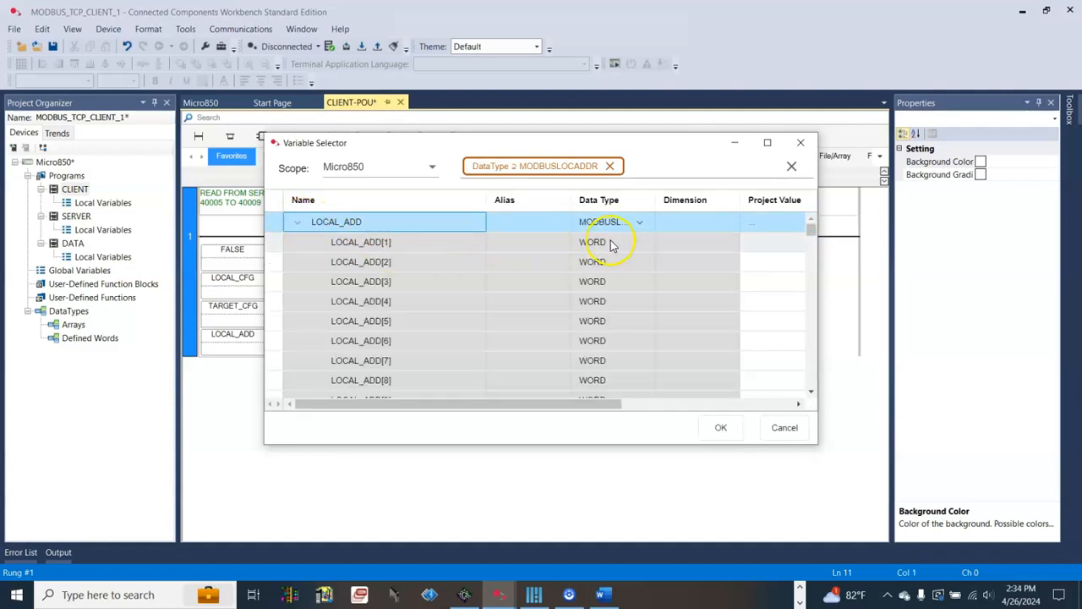
scroll("down", 3)
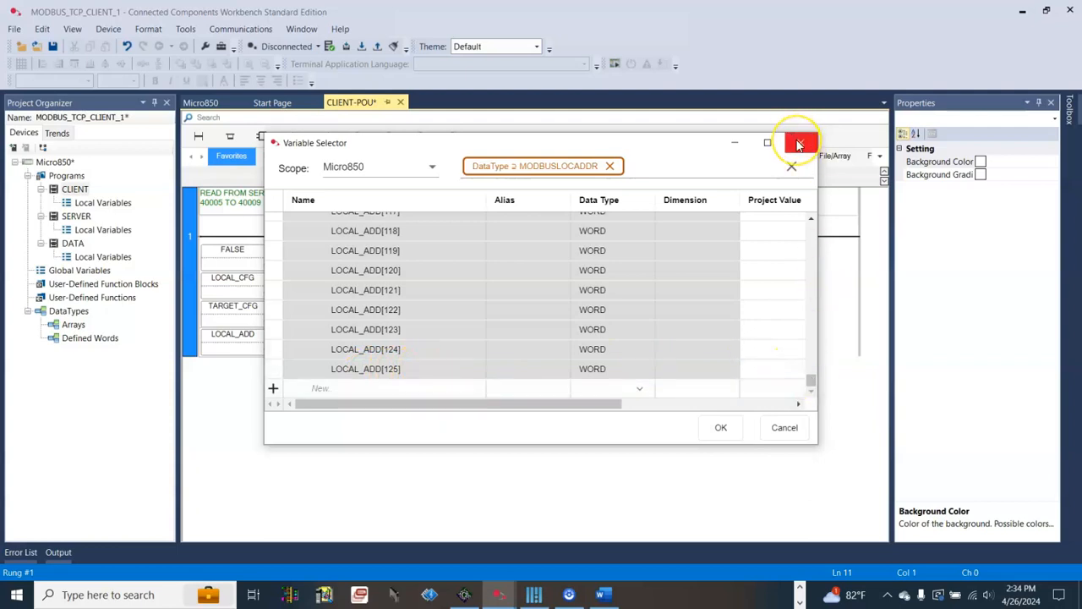
left_click(798, 142)
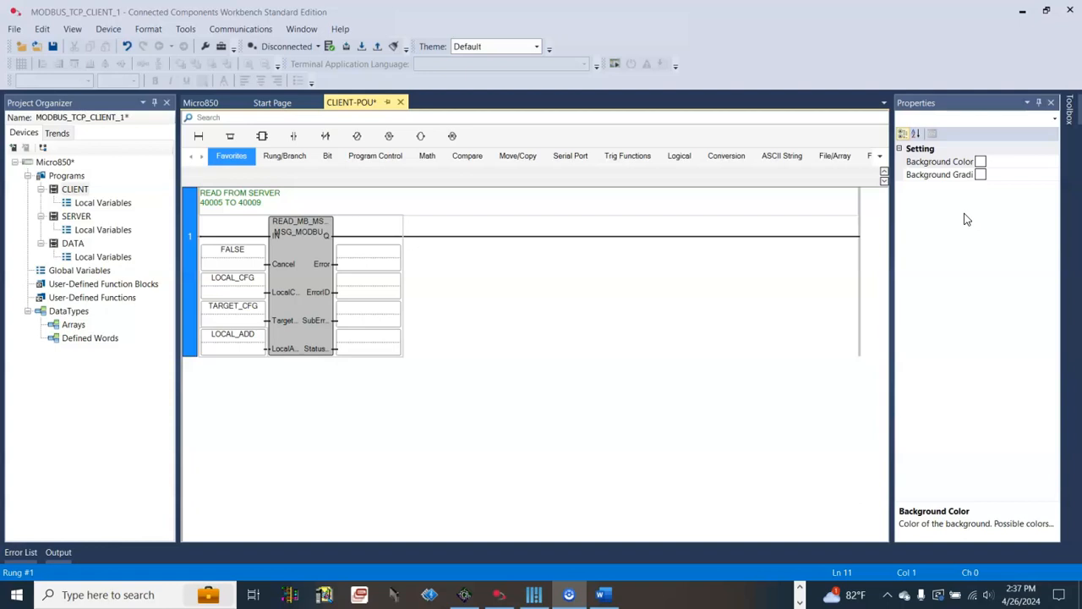
mouse_move(719, 218)
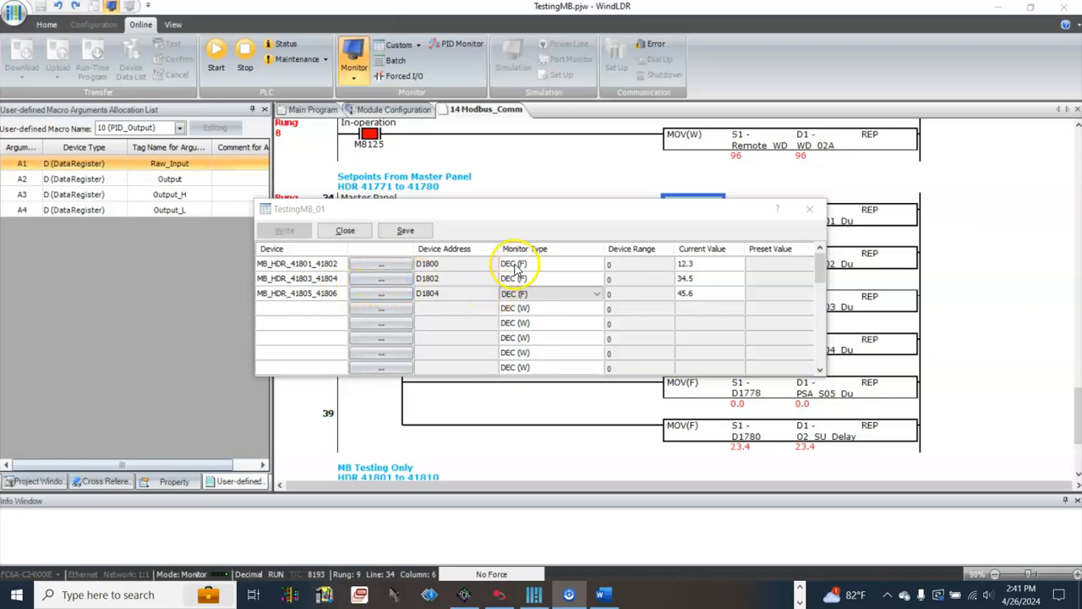
Inspect the MB_HDR_41801_41802 register pair format and LOCAL_ADD elements, leaving both unchanged.
left_click(301, 264)
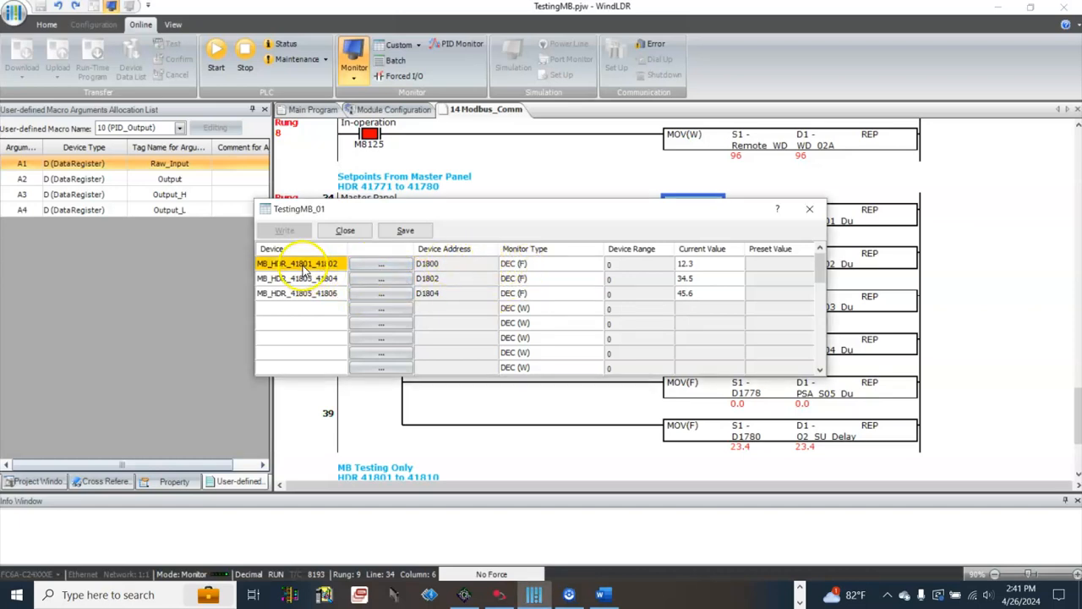
left_click(298, 292)
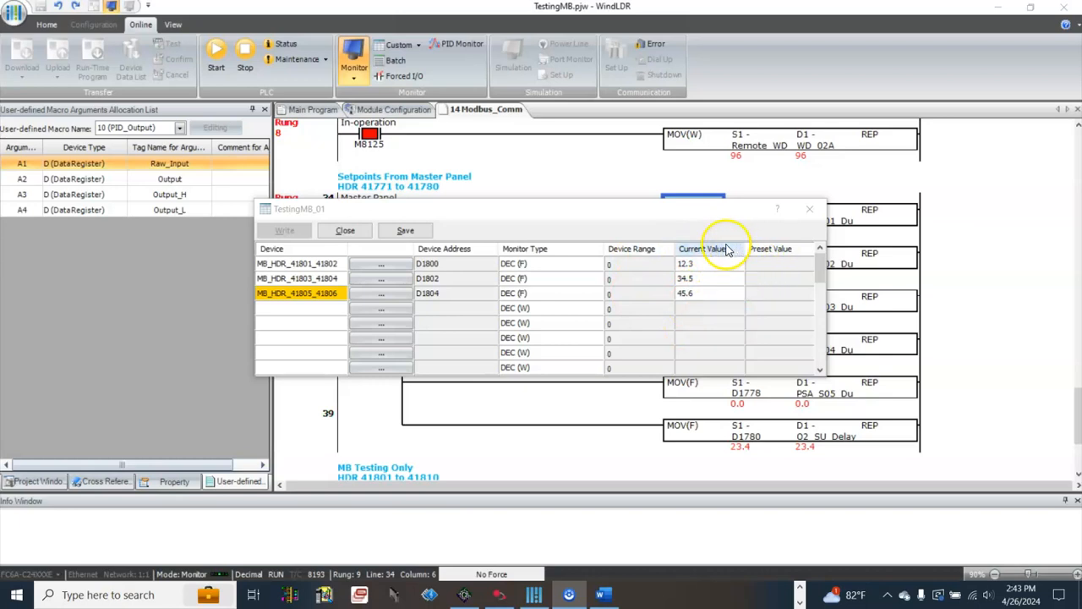
mouse_move(670, 260)
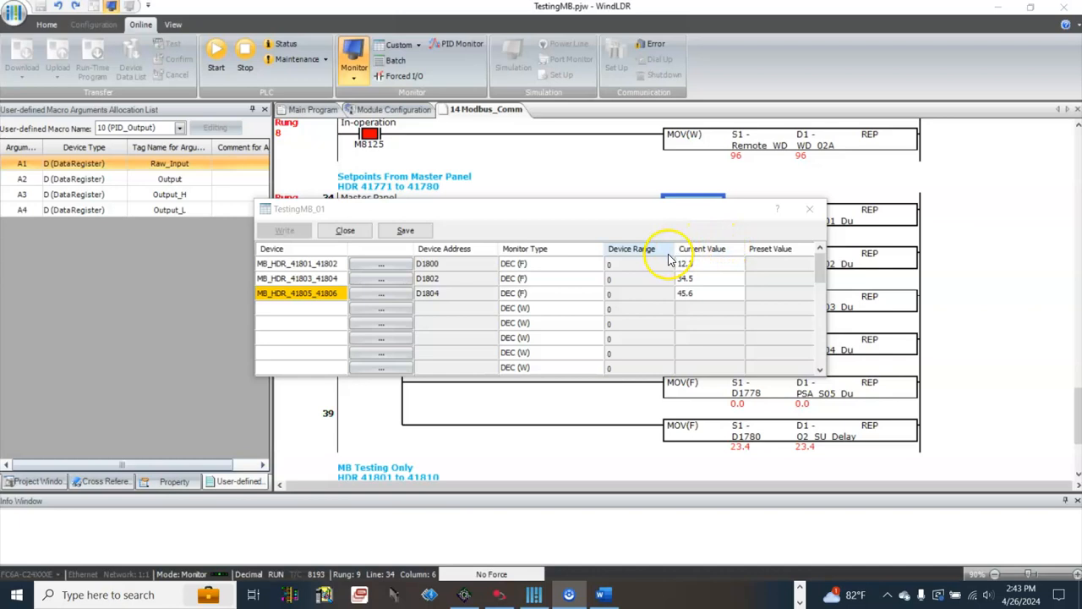
mouse_move(757, 315)
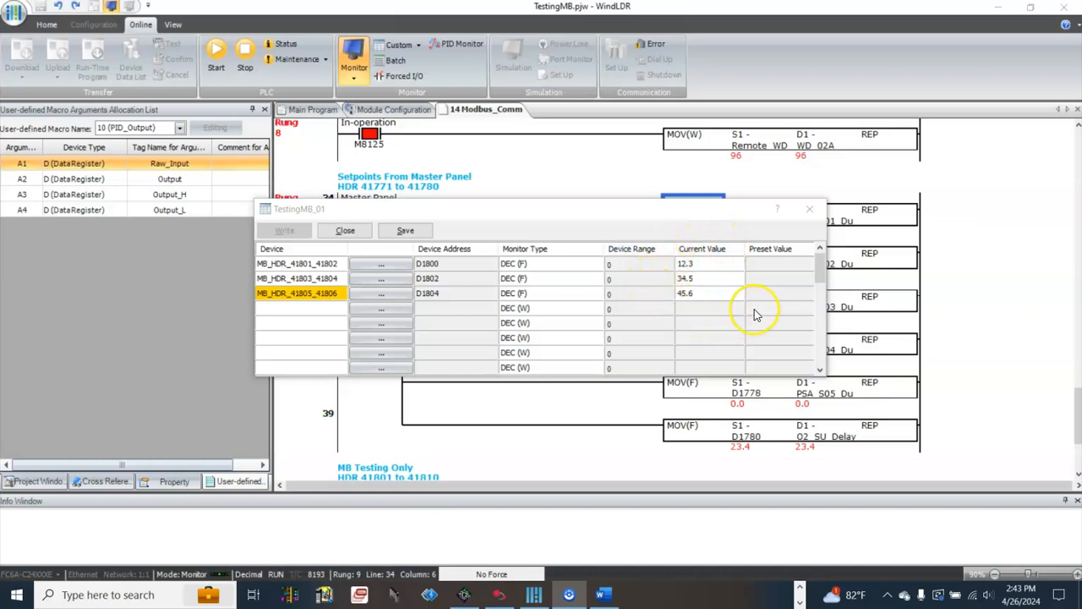
mouse_move(752, 304)
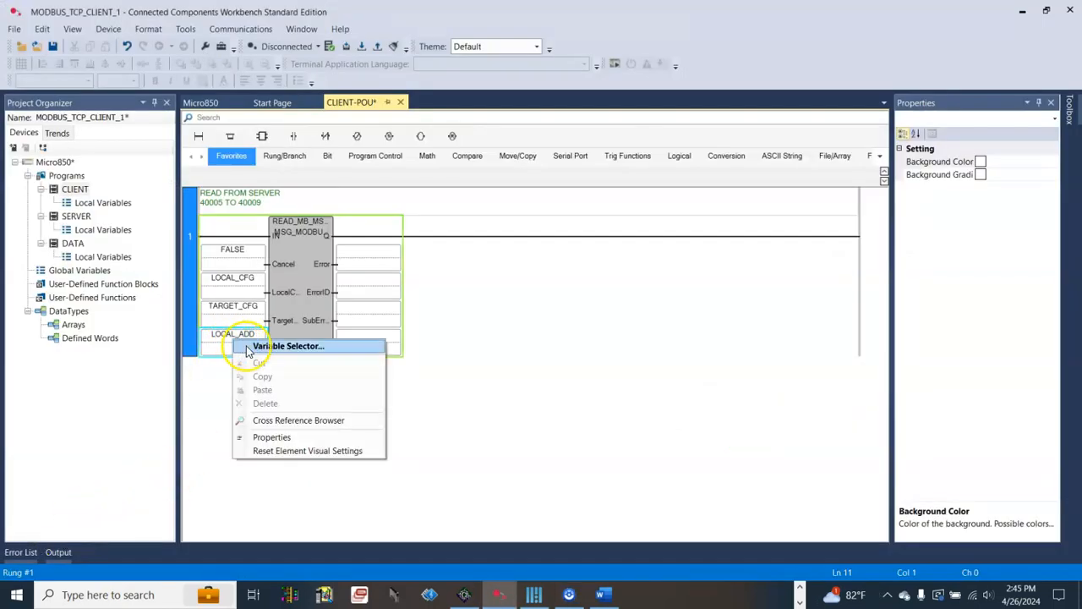
left_click(289, 345)
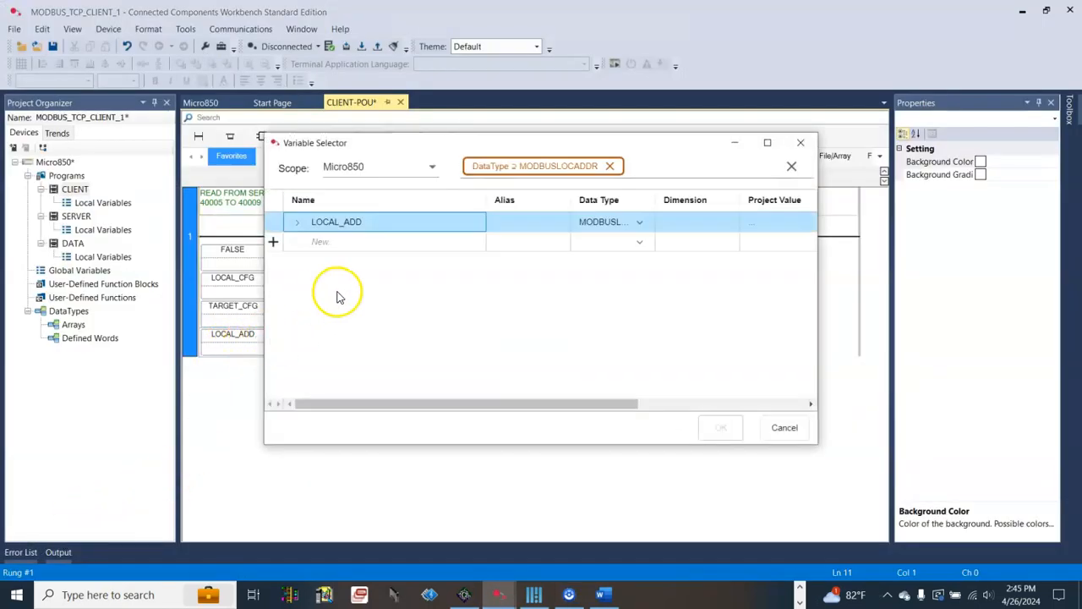
left_click(298, 221)
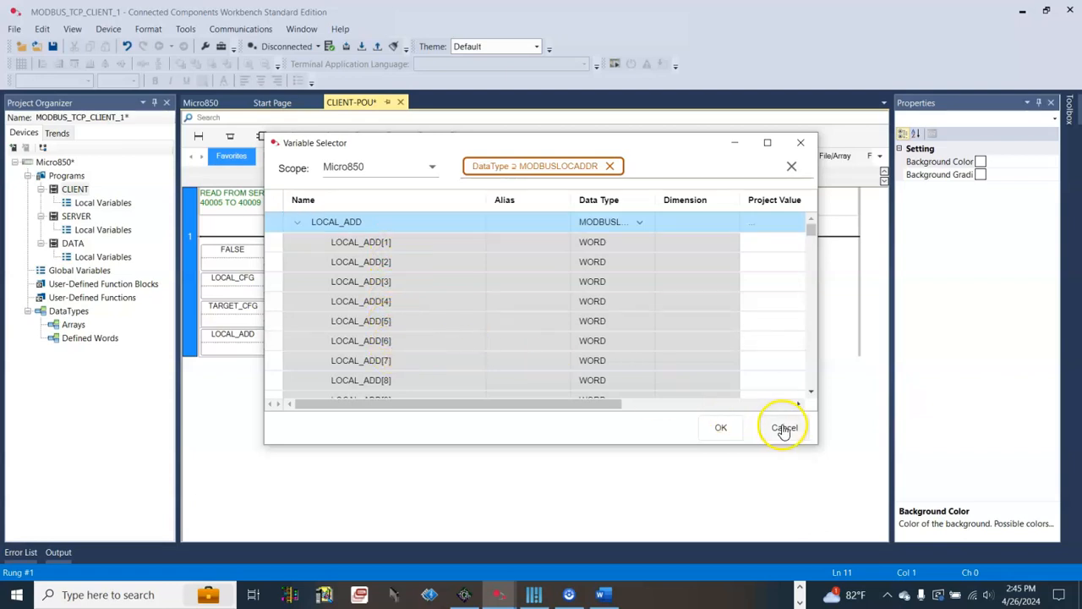
left_click(785, 426)
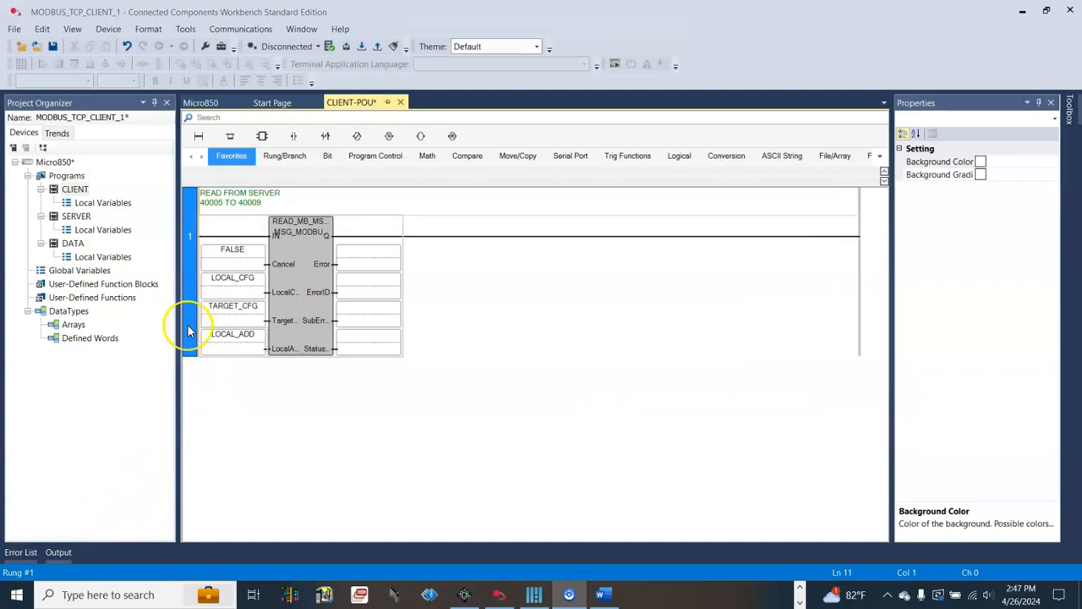
Insert a COP (Move/Copy) block as COP_1 on the new second rung.
left_click(189, 330)
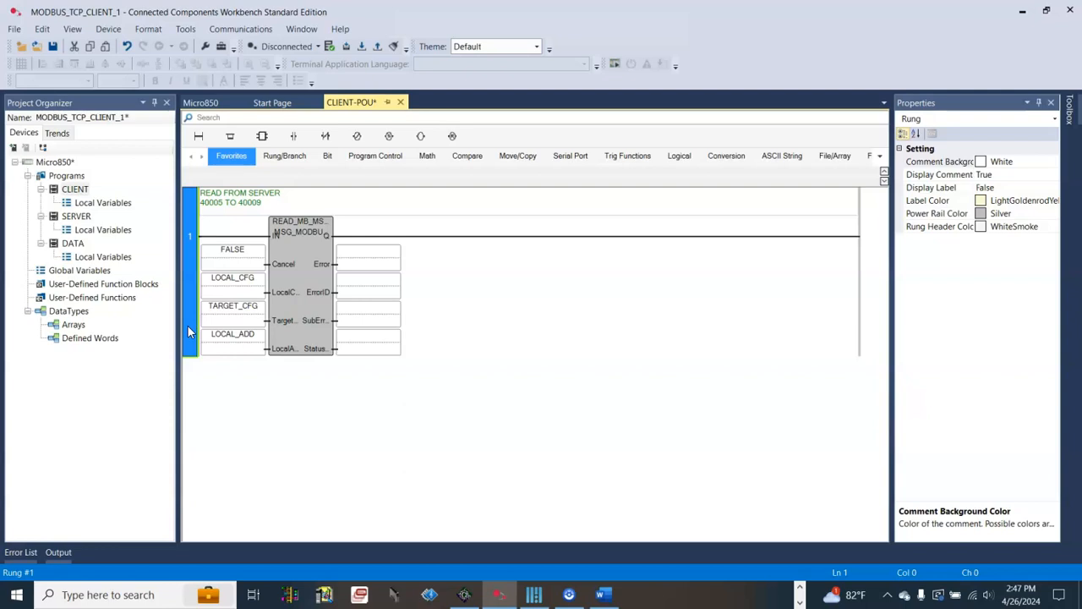
mouse_move(190, 342)
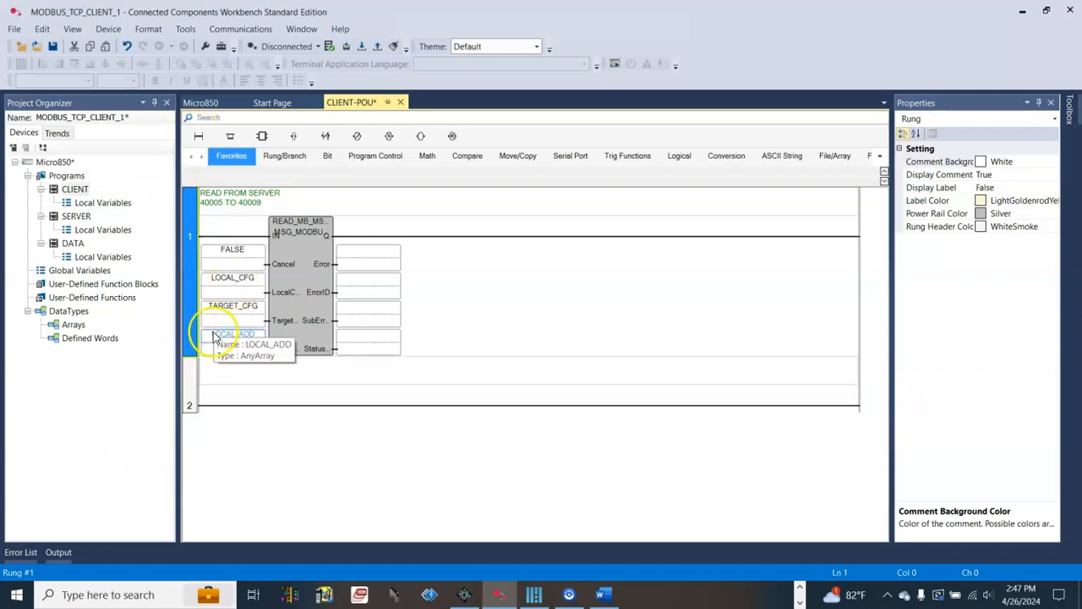
left_click(262, 135)
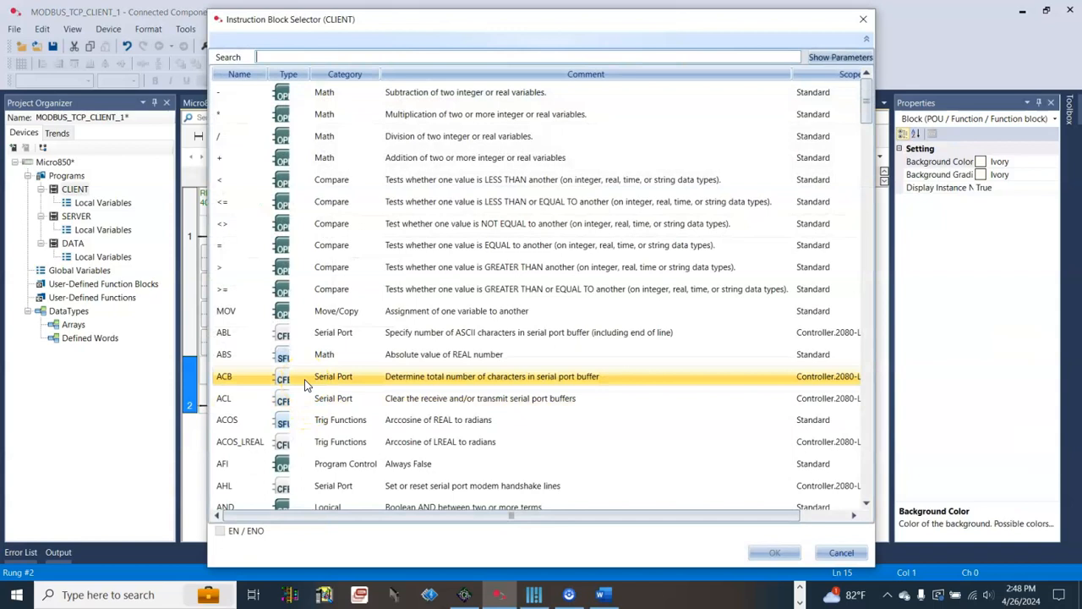
type("c")
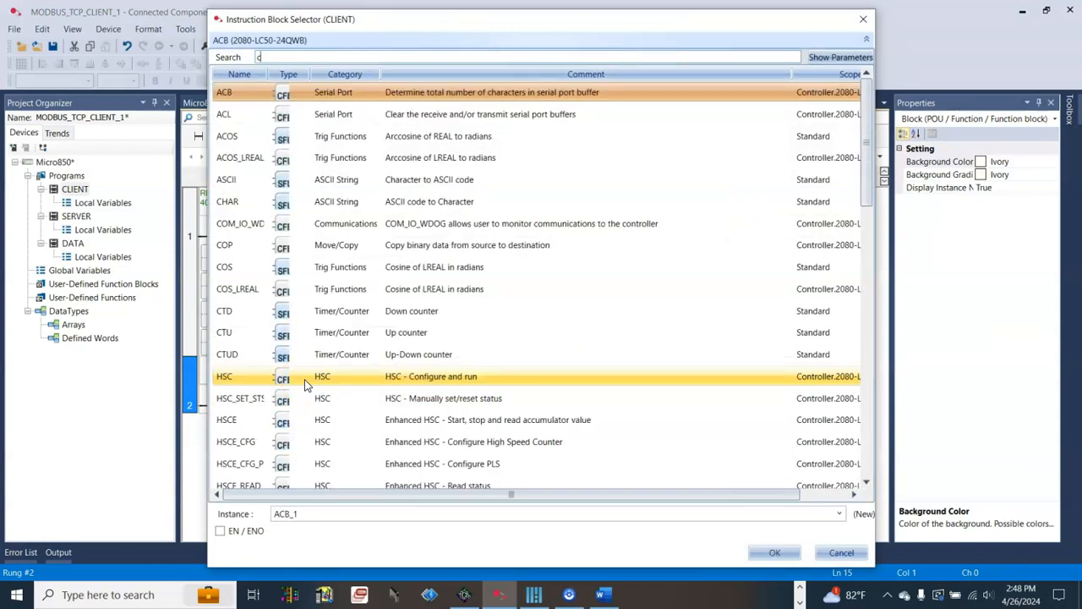
type("op")
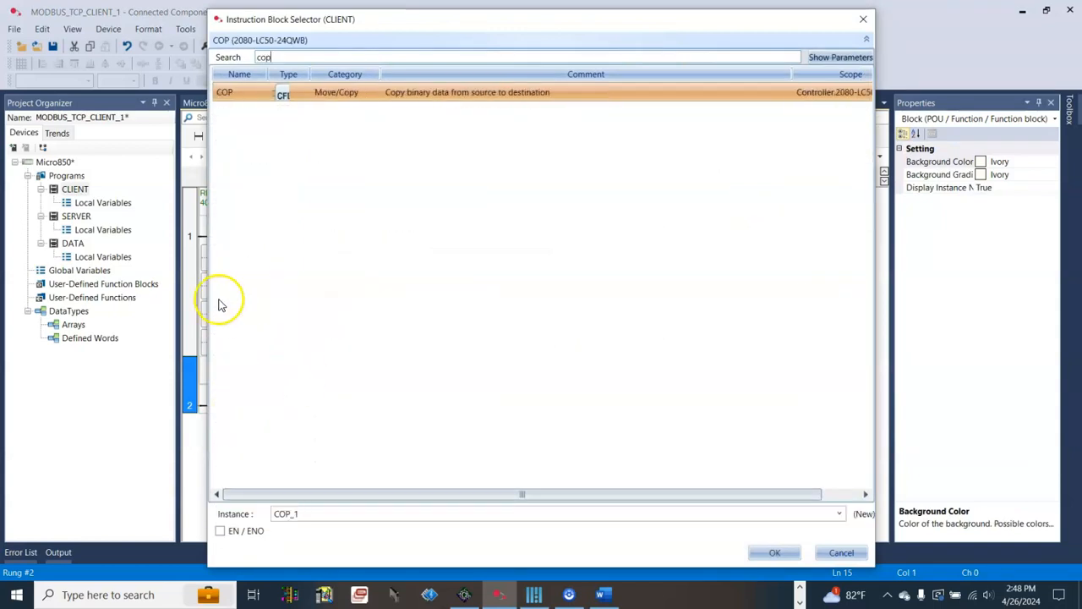
left_click(774, 551)
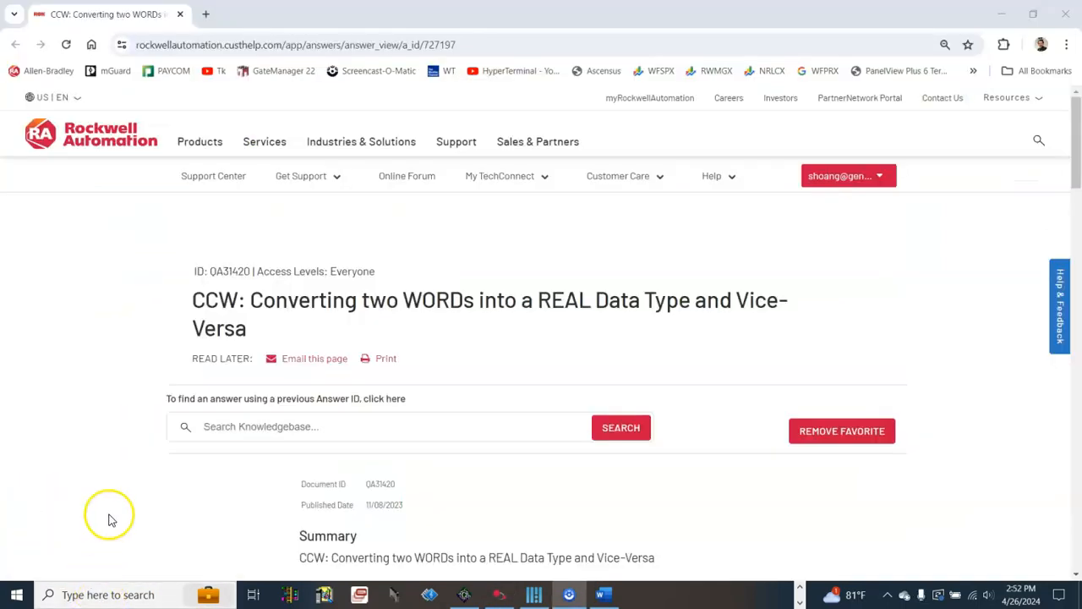
mouse_move(135, 142)
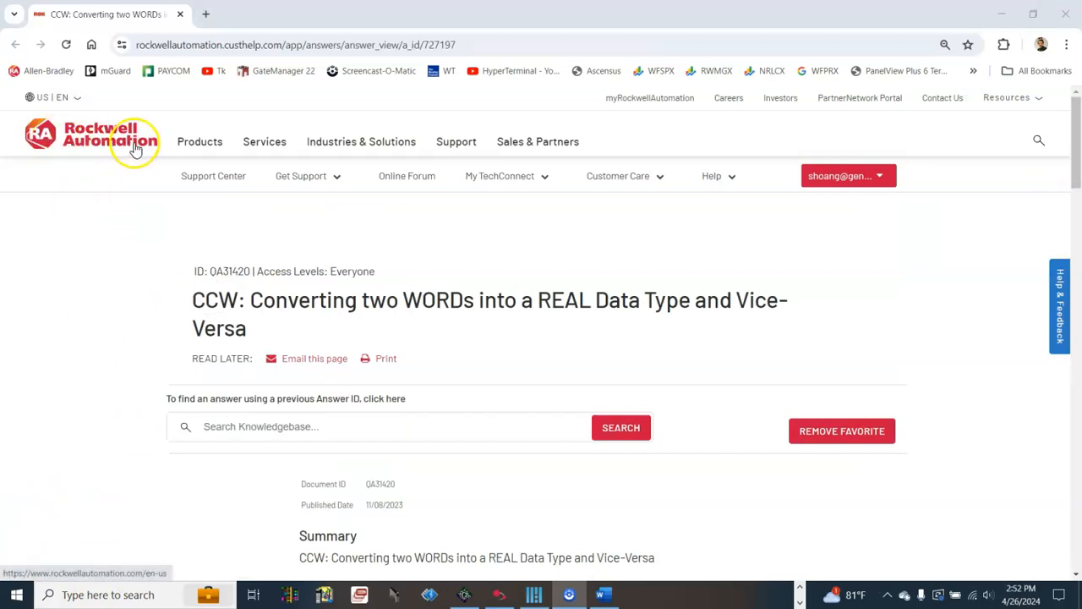
Scroll the WORDs-to-REAL knowledgebase article down to its Answer section recommending COP.
scroll("down", 3)
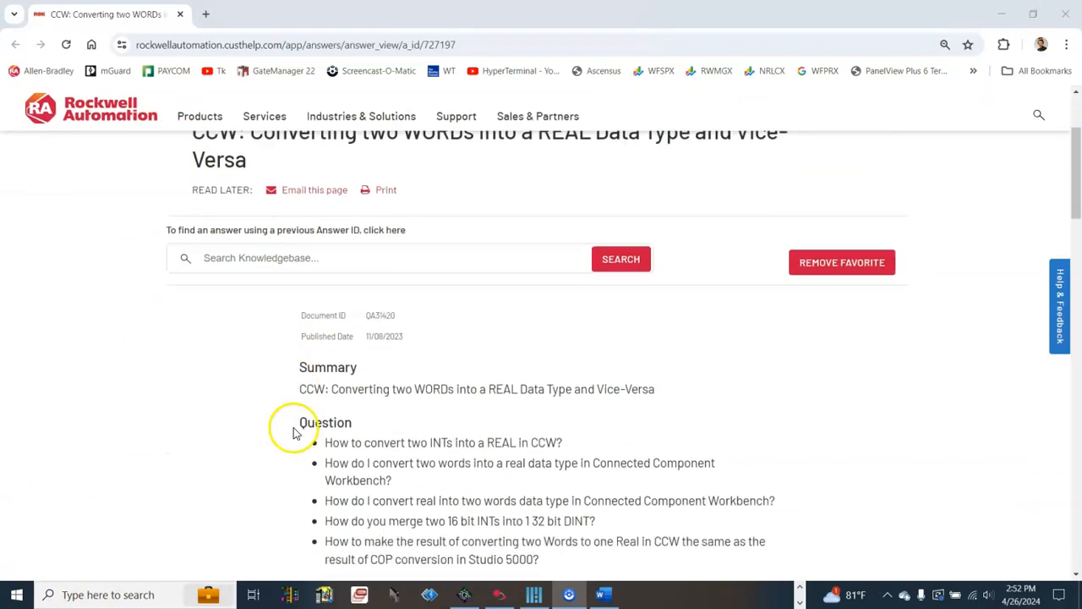
scroll("down", 3)
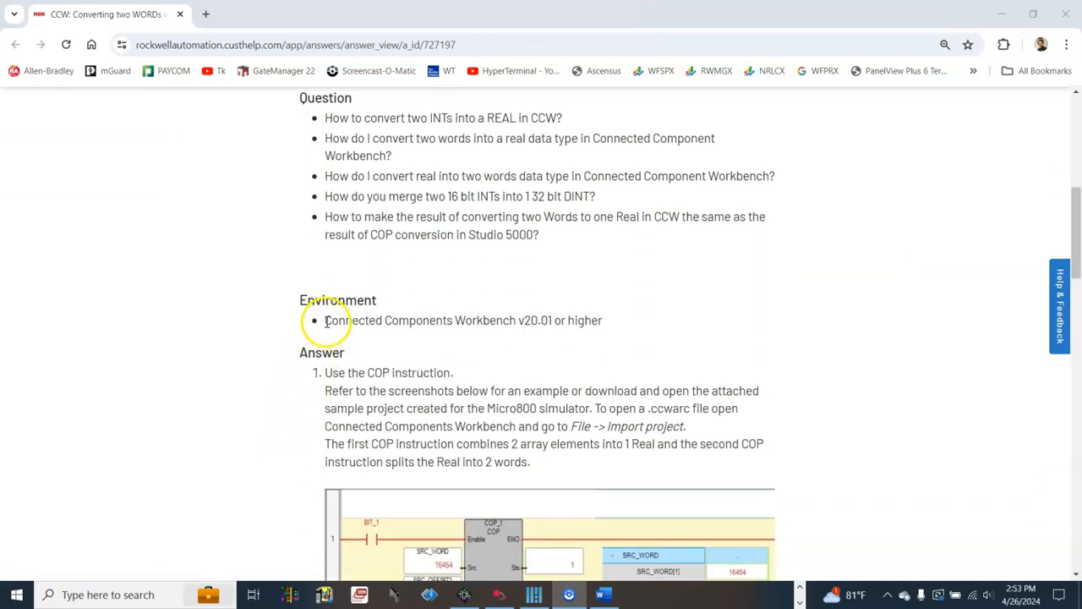
mouse_move(477, 320)
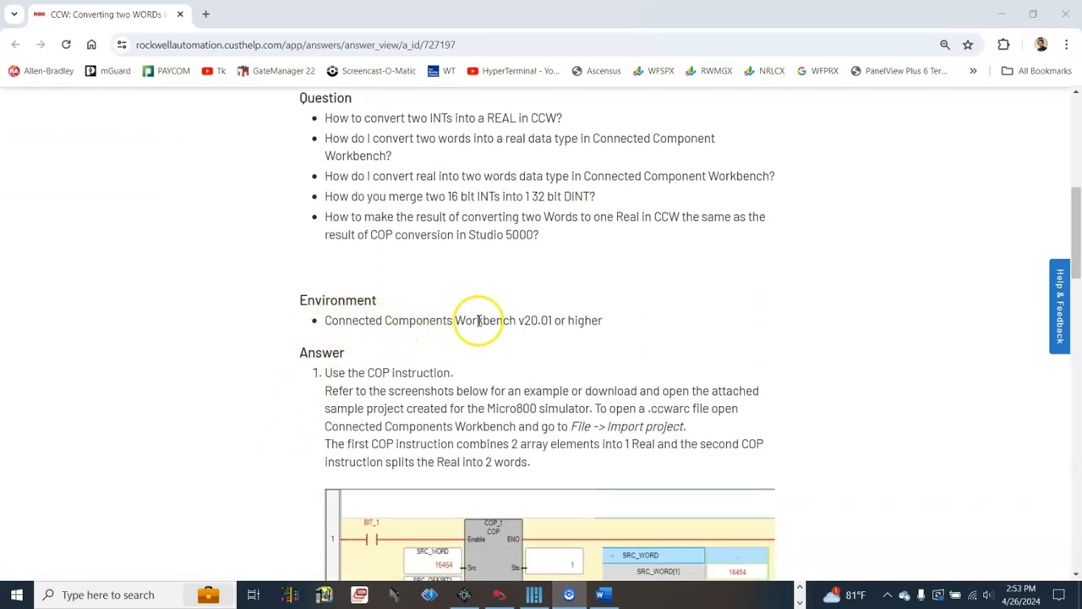
mouse_move(537, 320)
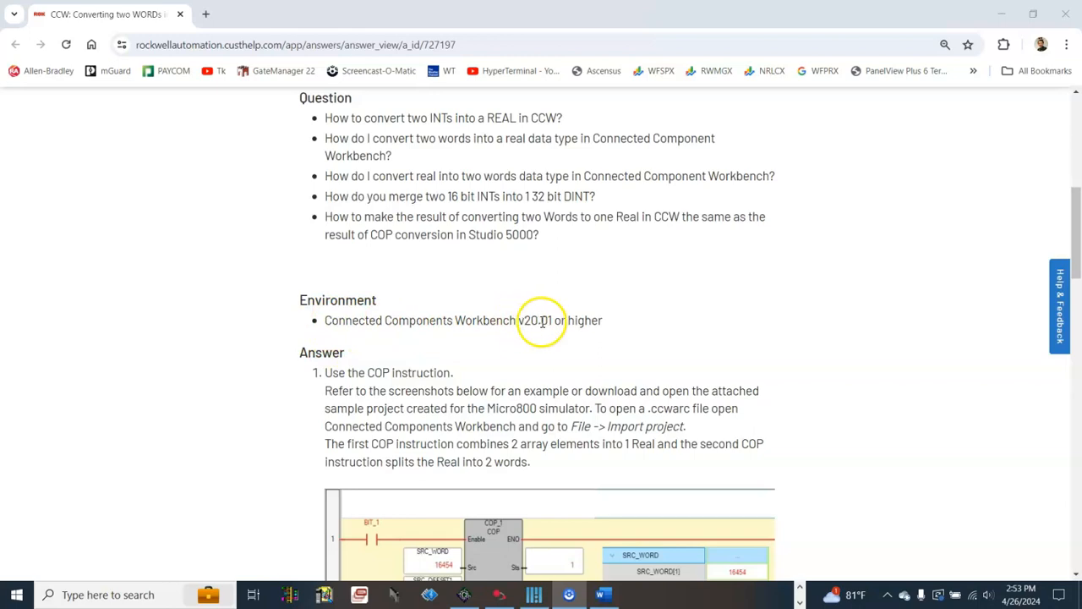
mouse_move(741, 403)
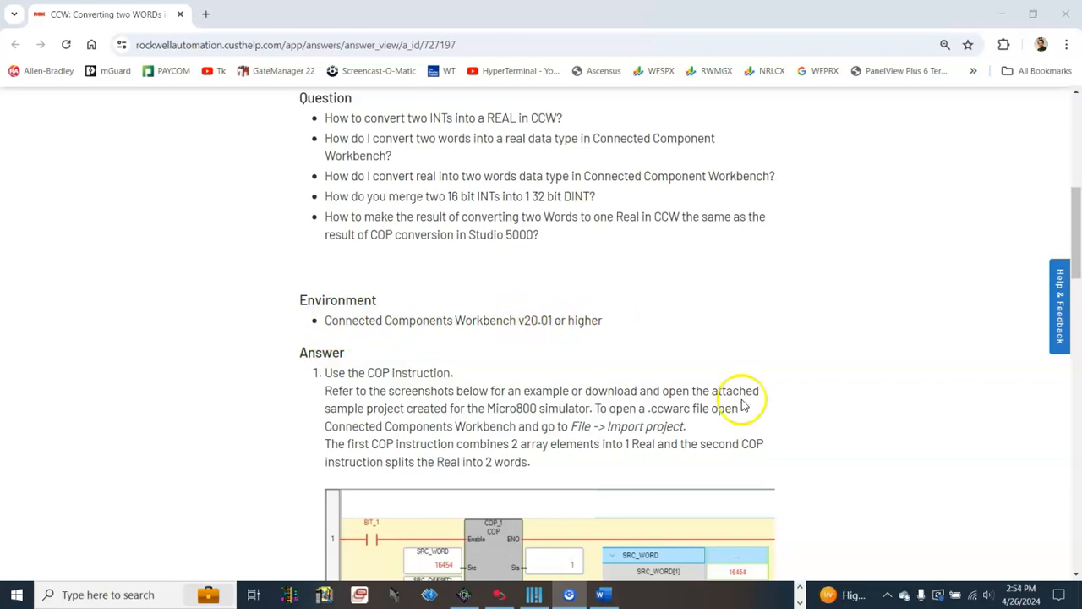
mouse_move(450, 322)
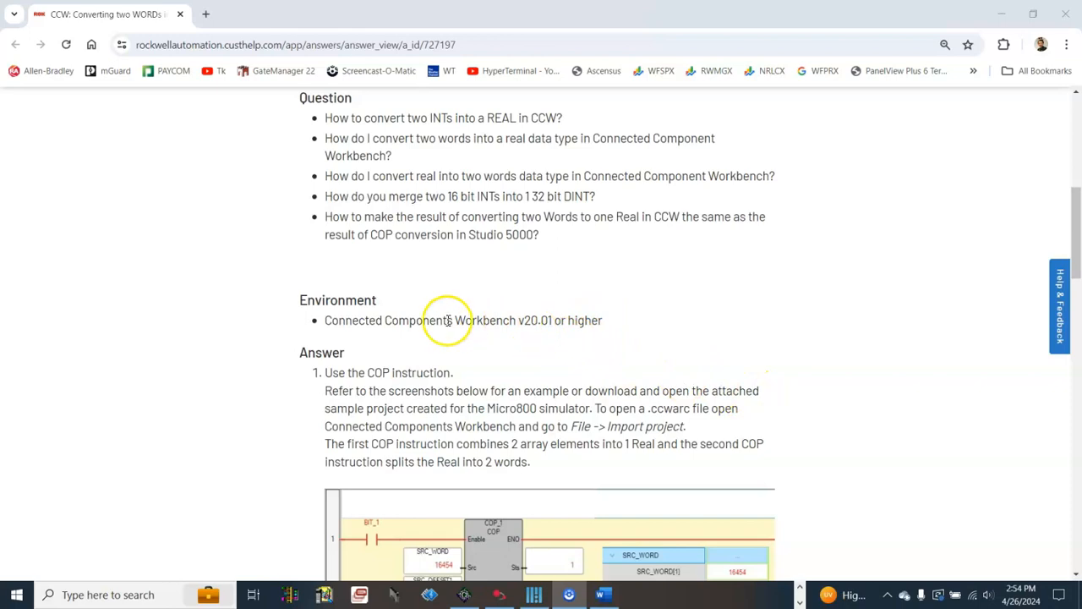
mouse_move(467, 336)
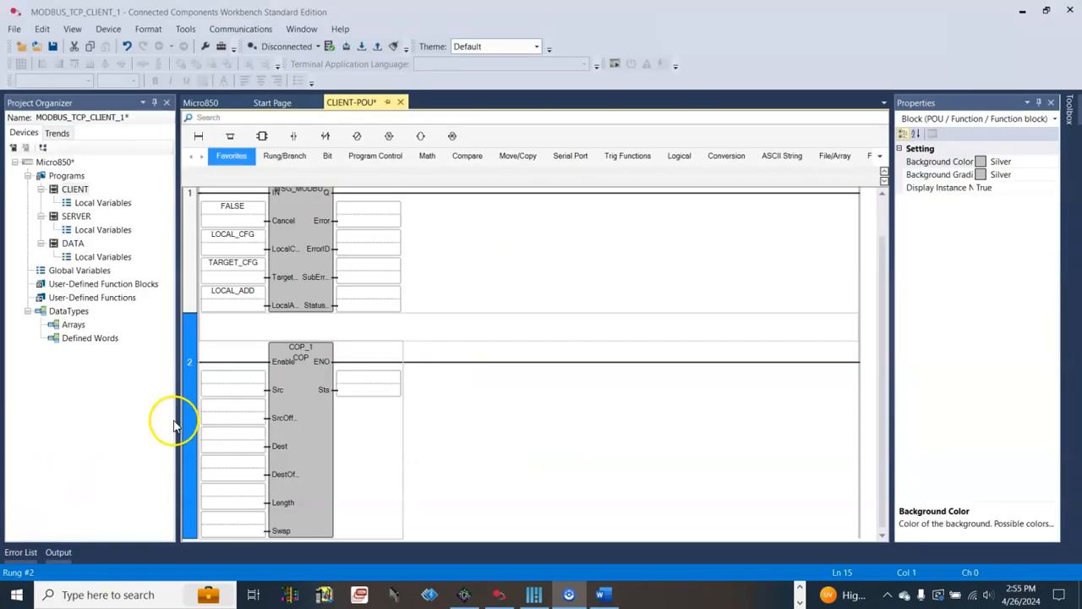
Set COP_1 source LOCAL_ADD, offset 0, destination MB_HDR_41001_41002, then continue with its next input.
left_click(233, 375)
type("LOCAL_ADD")
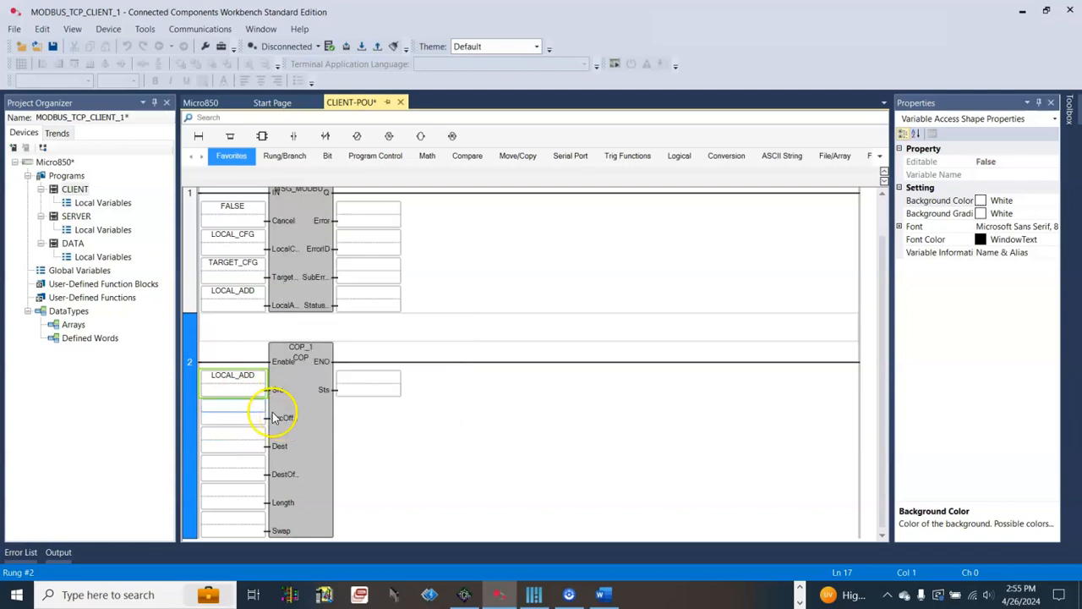
left_click(233, 402)
type("0")
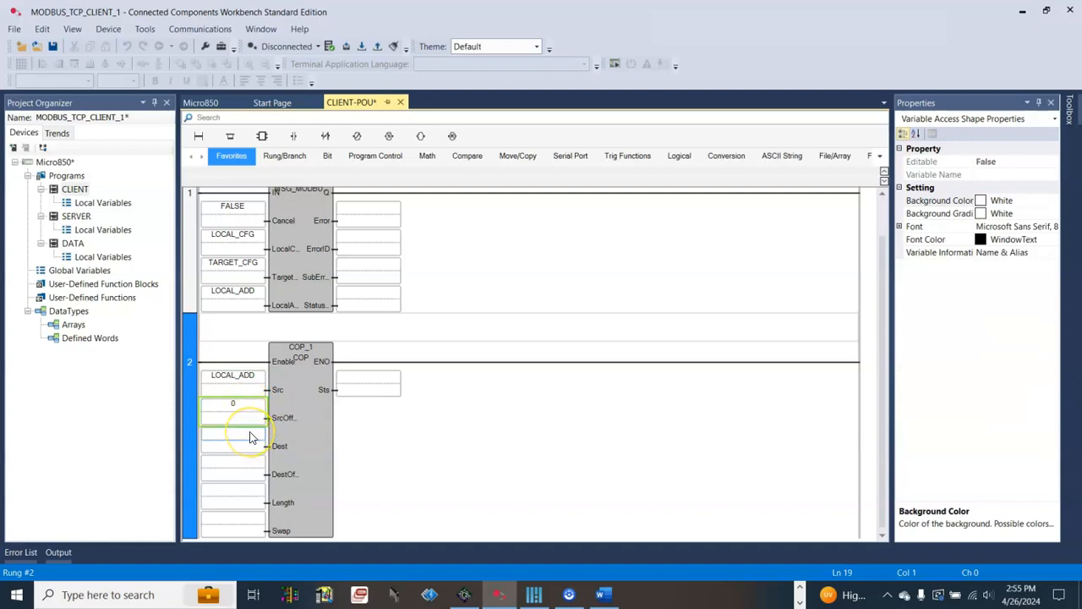
left_click(233, 433)
type("MB")
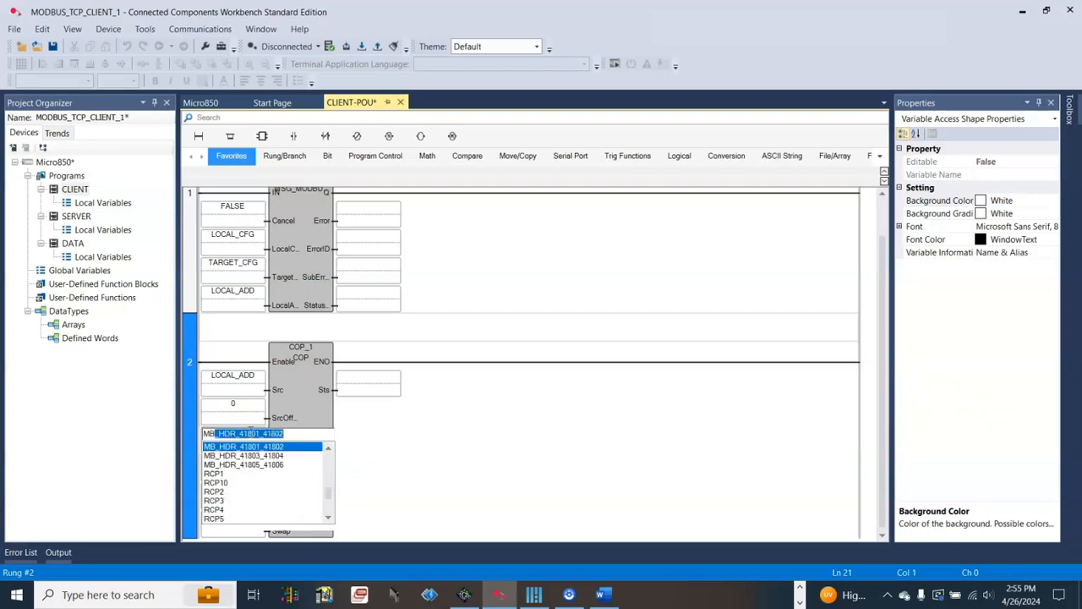
left_click(233, 431)
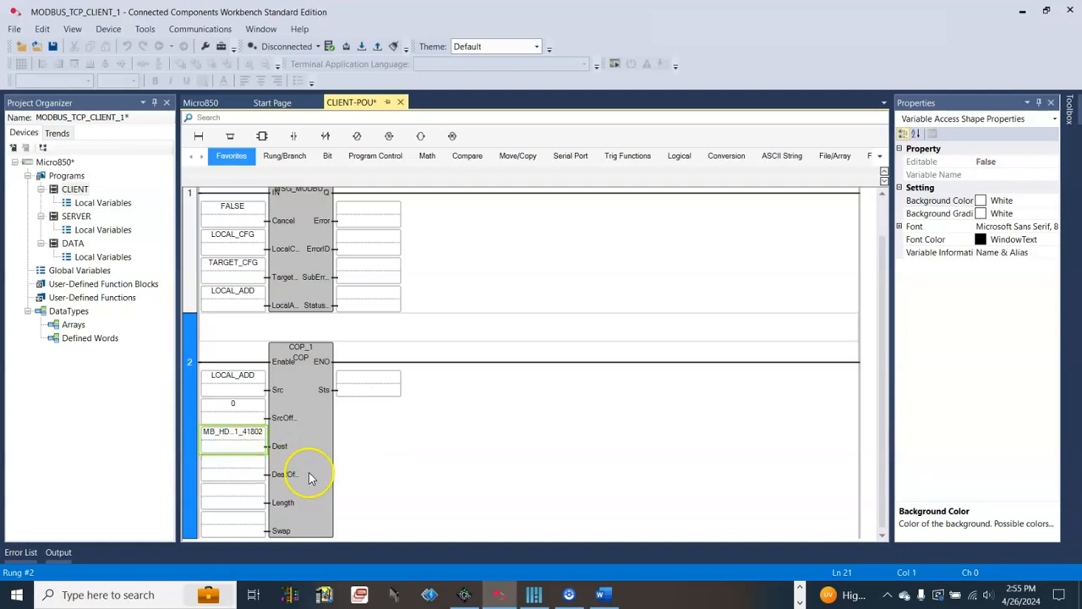
mouse_move(304, 474)
type("0")
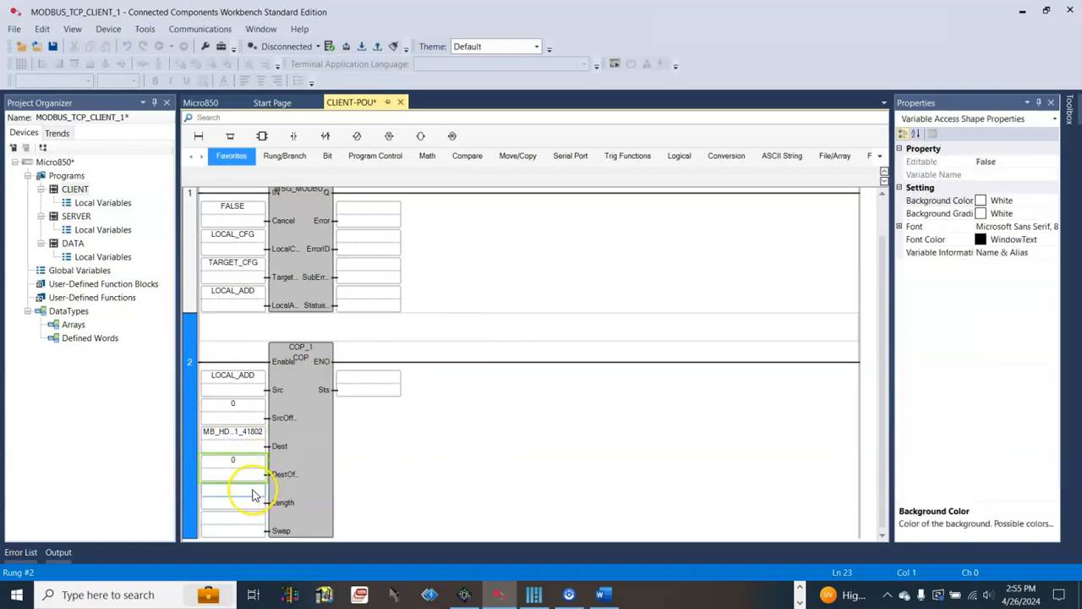
left_click(233, 445)
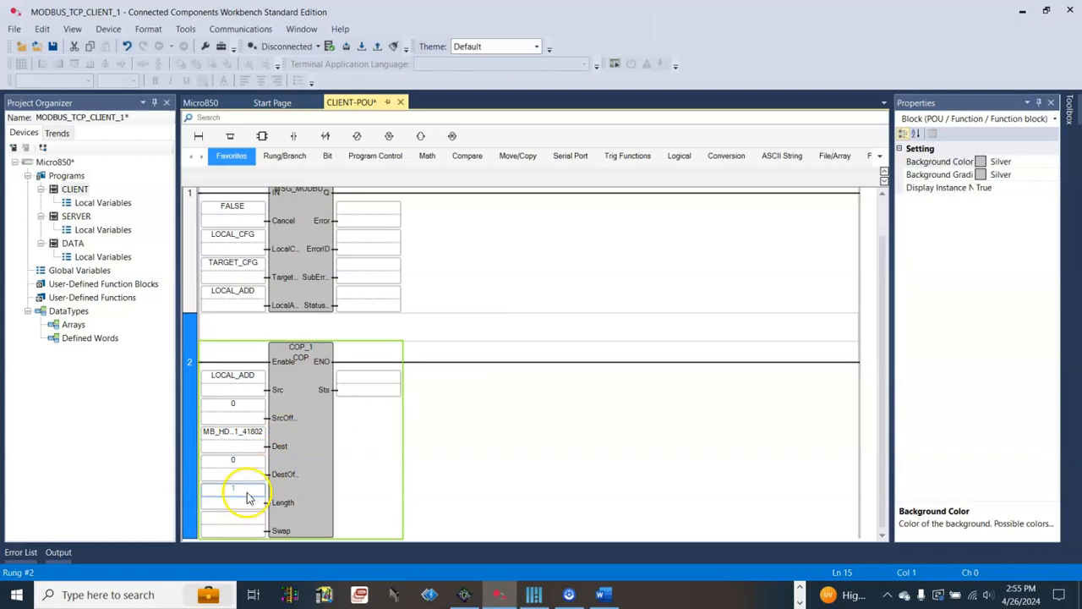
mouse_move(240, 494)
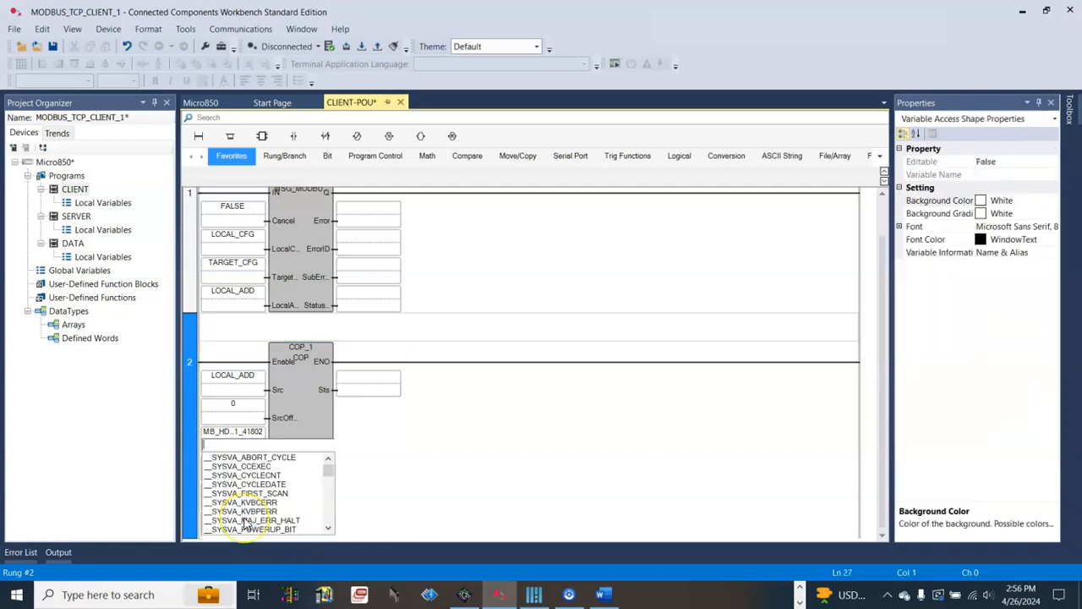
type("FALSE")
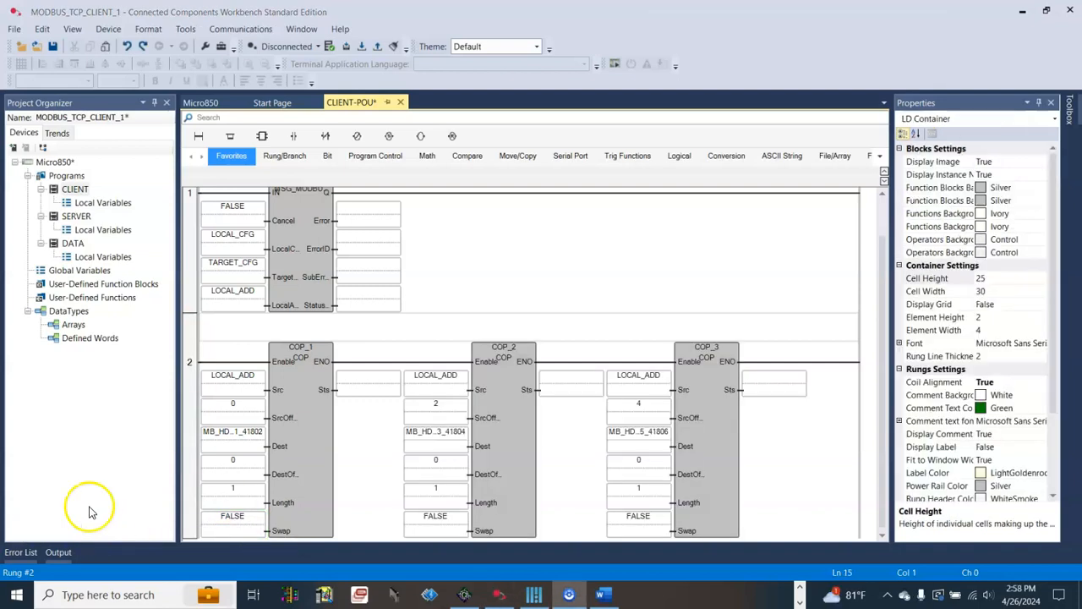
mouse_move(524, 411)
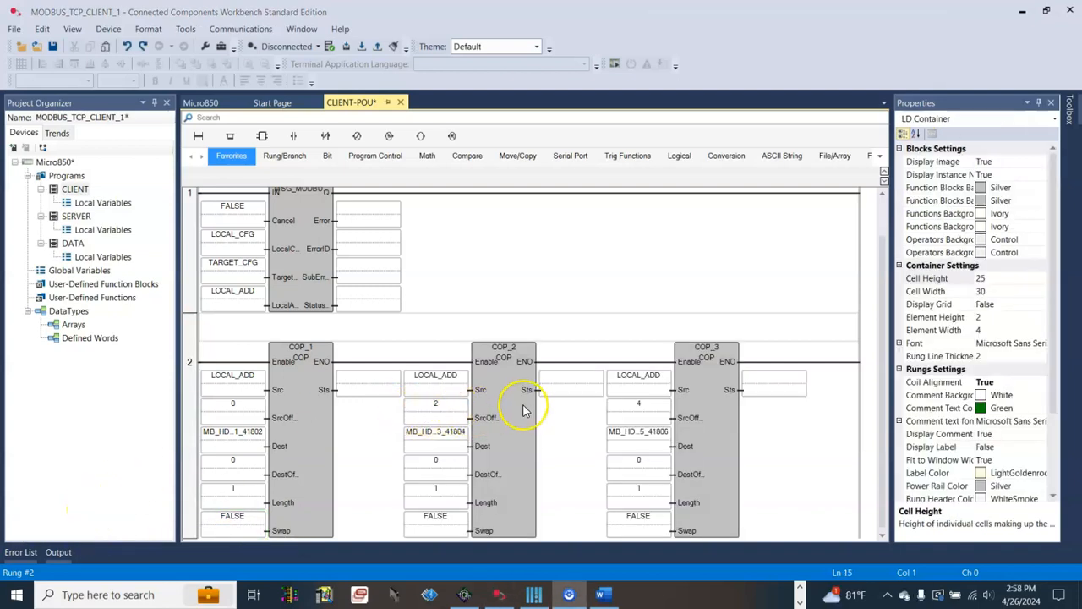
mouse_move(525, 404)
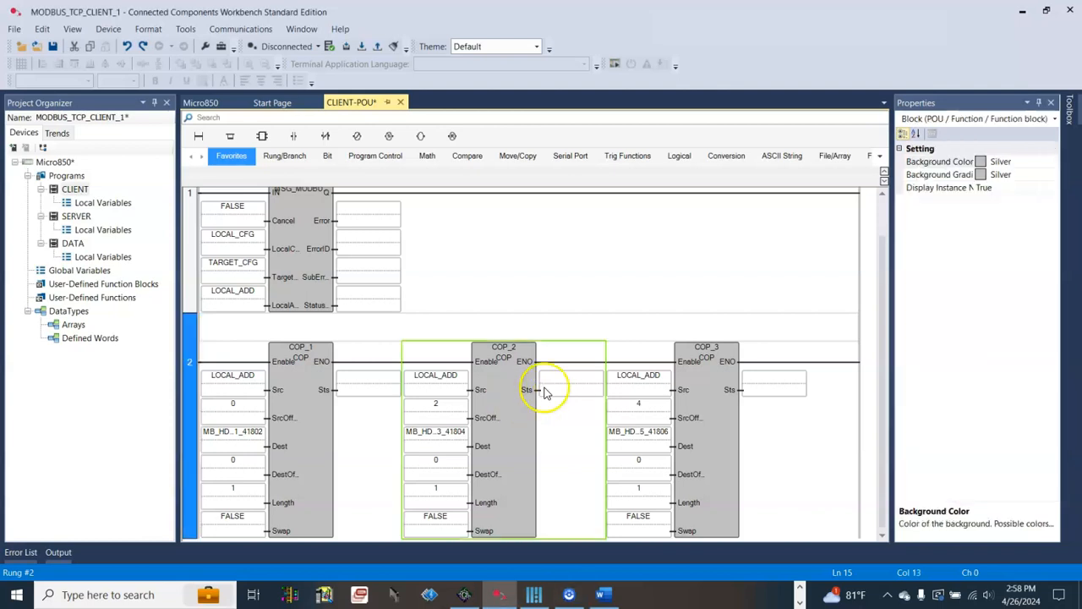
Set COP_2 and COP_3 source offsets to 2 and 4 with their MB_HDR destinations.
left_click(707, 440)
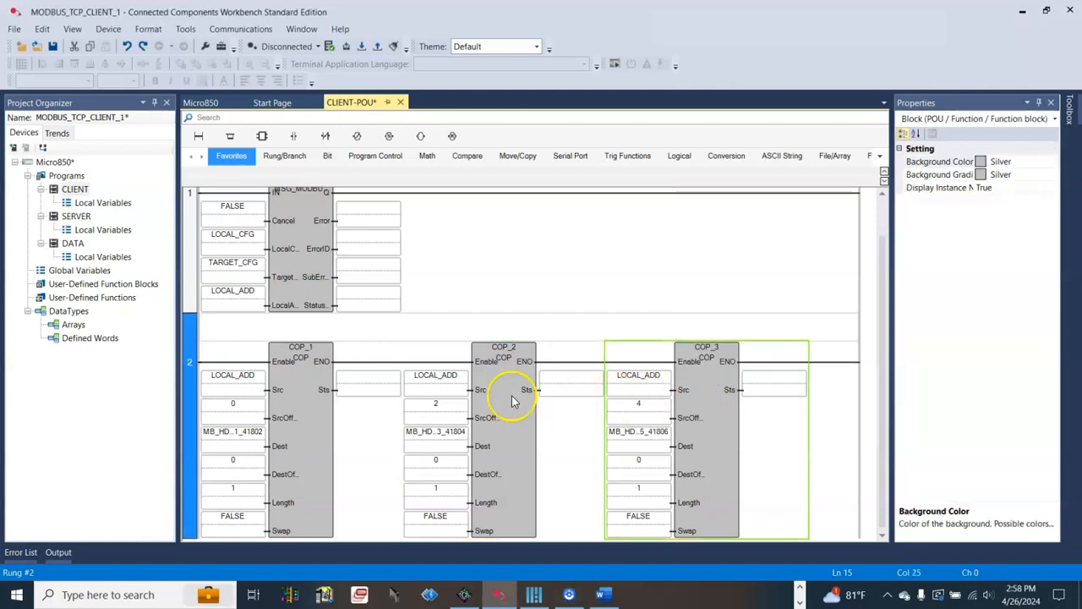
mouse_move(373, 415)
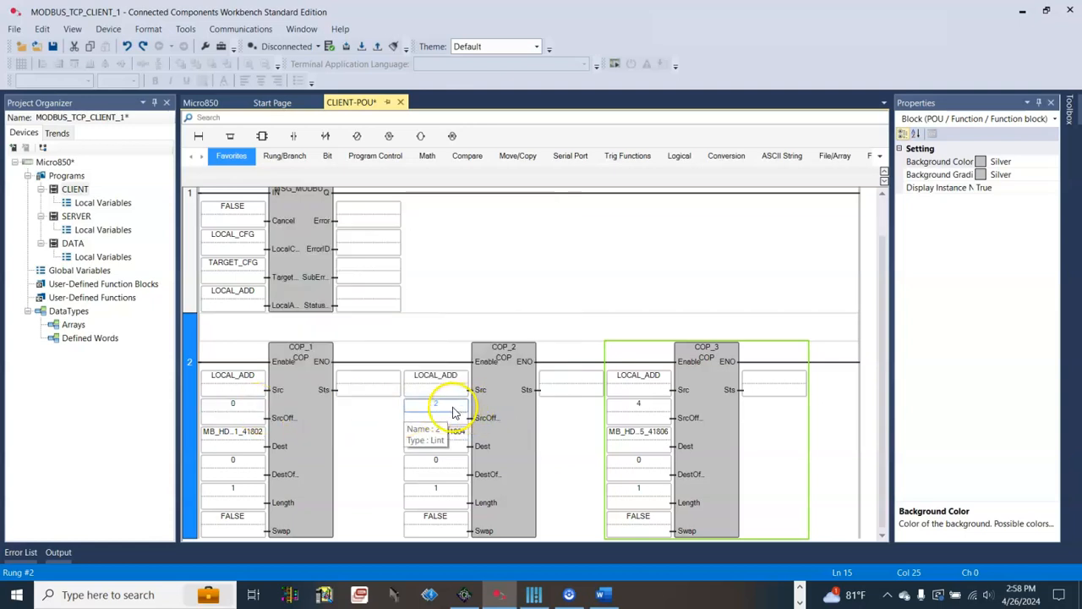
left_click(639, 403)
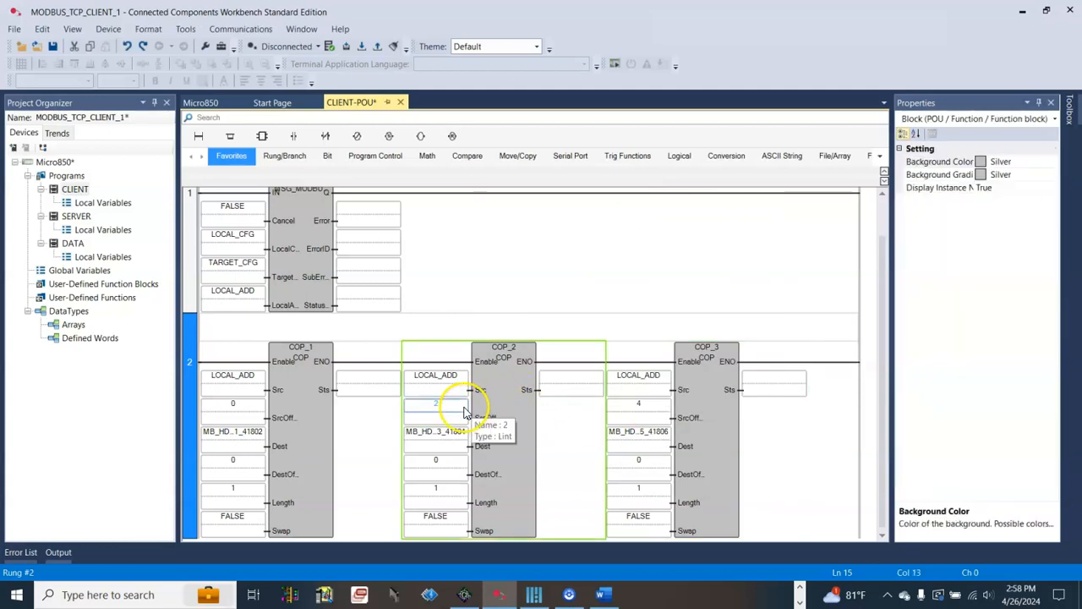
mouse_move(707, 418)
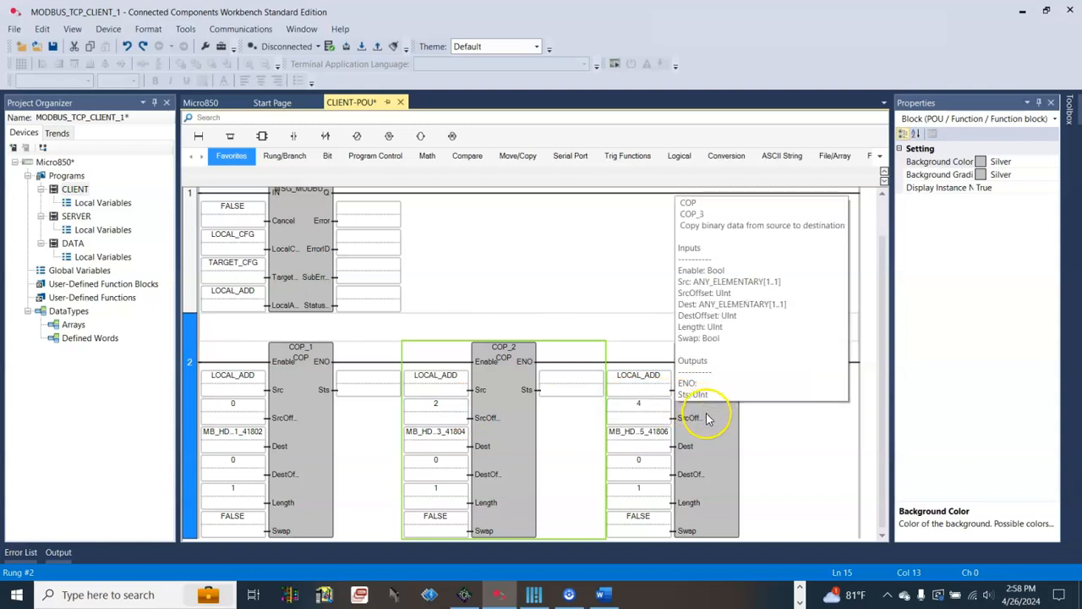
left_click(707, 414)
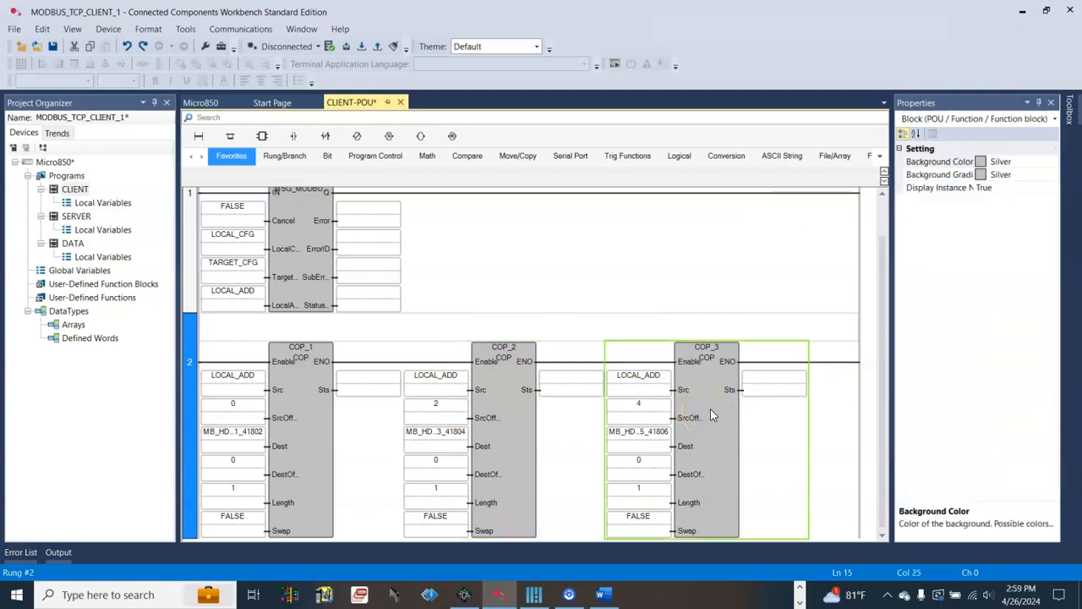
mouse_move(532, 414)
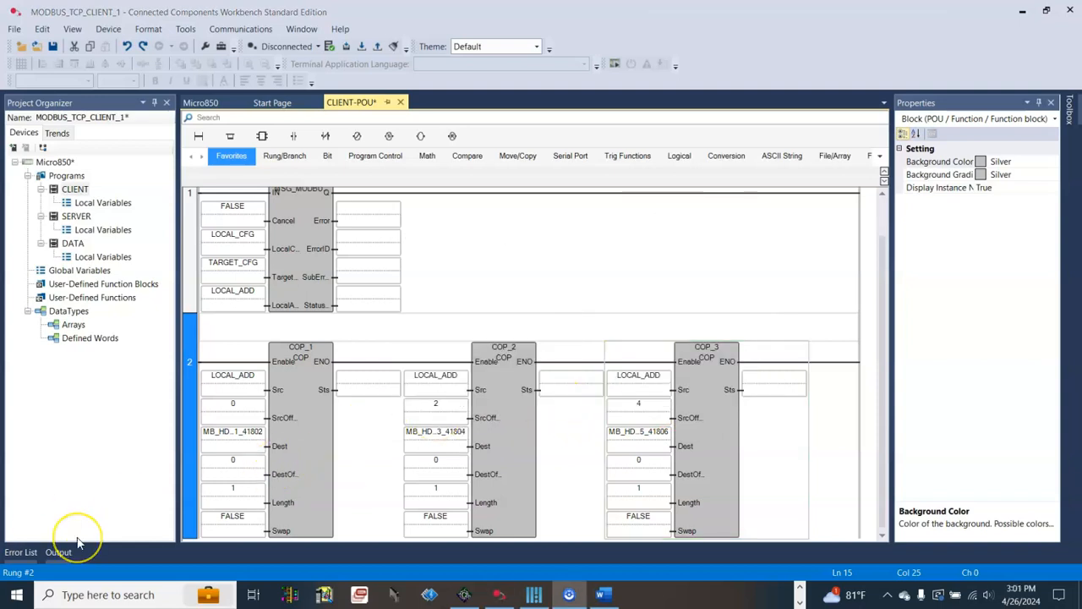
mouse_move(279, 386)
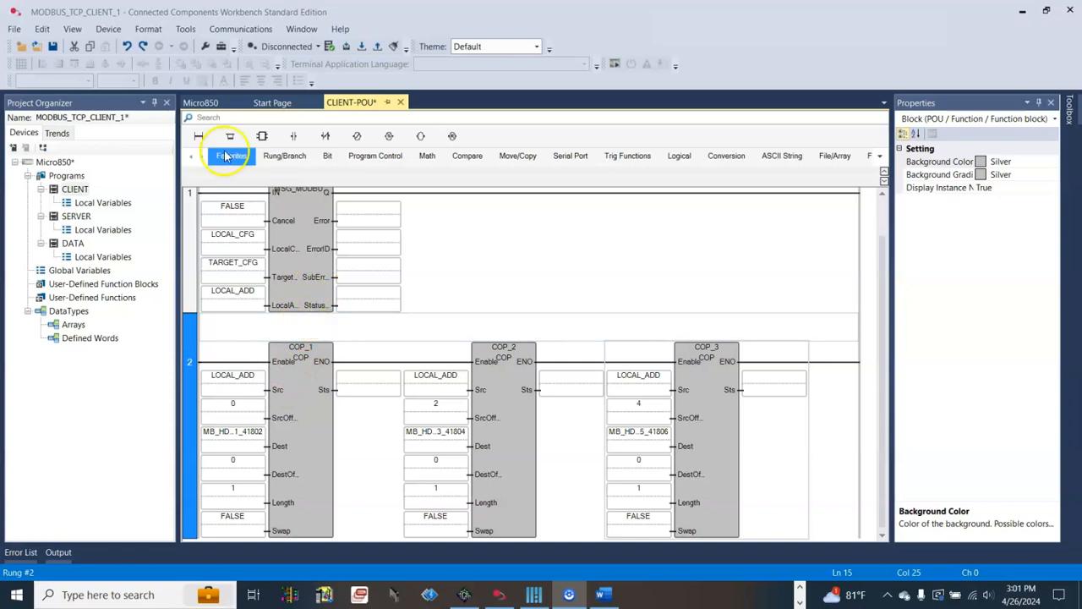
Build and download the project to the Micro850 from its device overview.
left_click(200, 103)
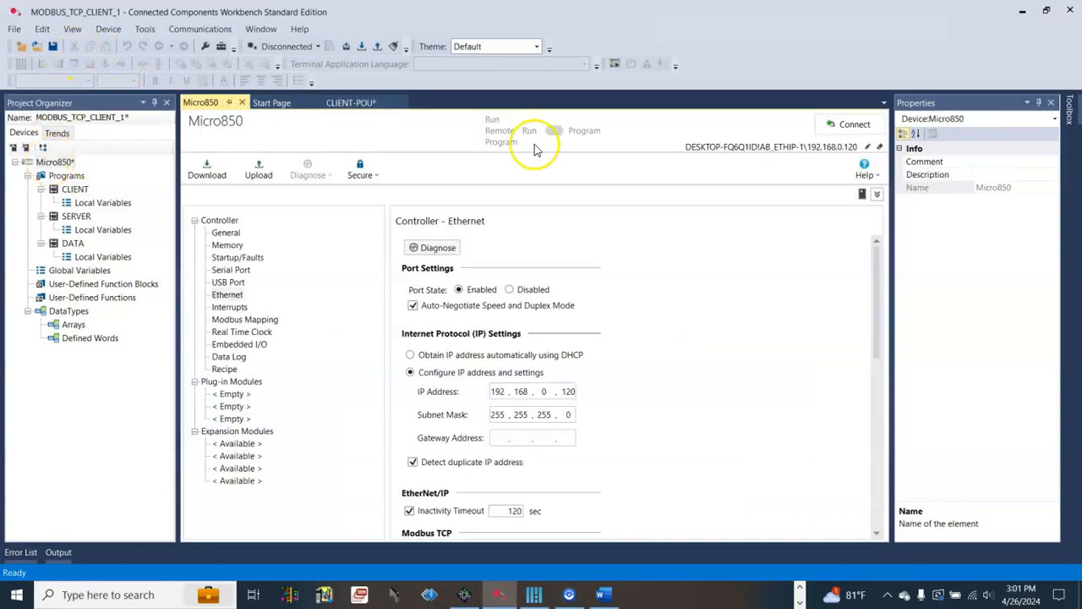
left_click(207, 169)
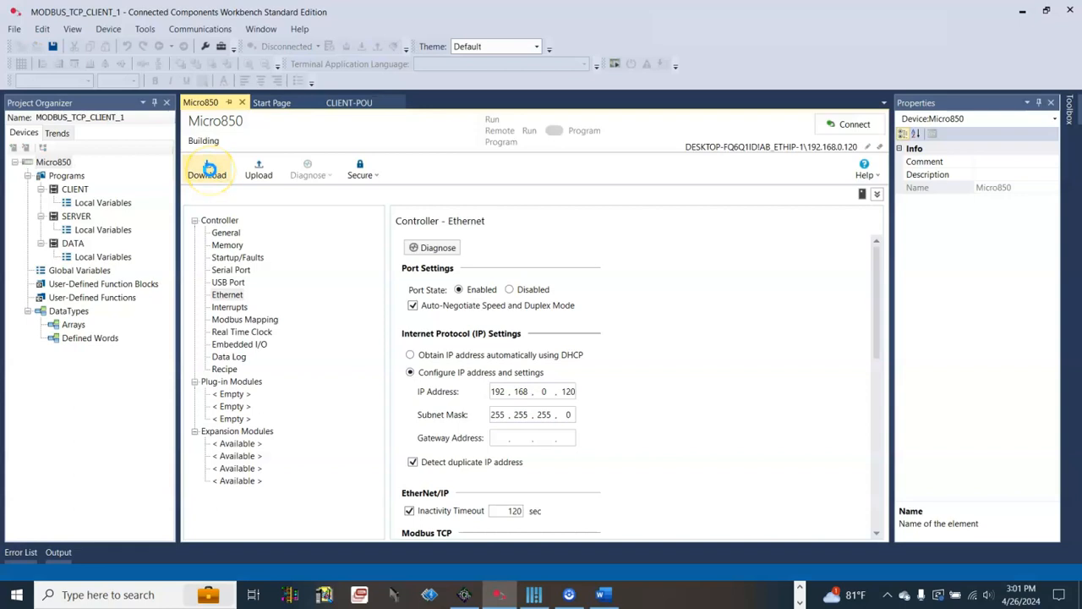
left_click(206, 169)
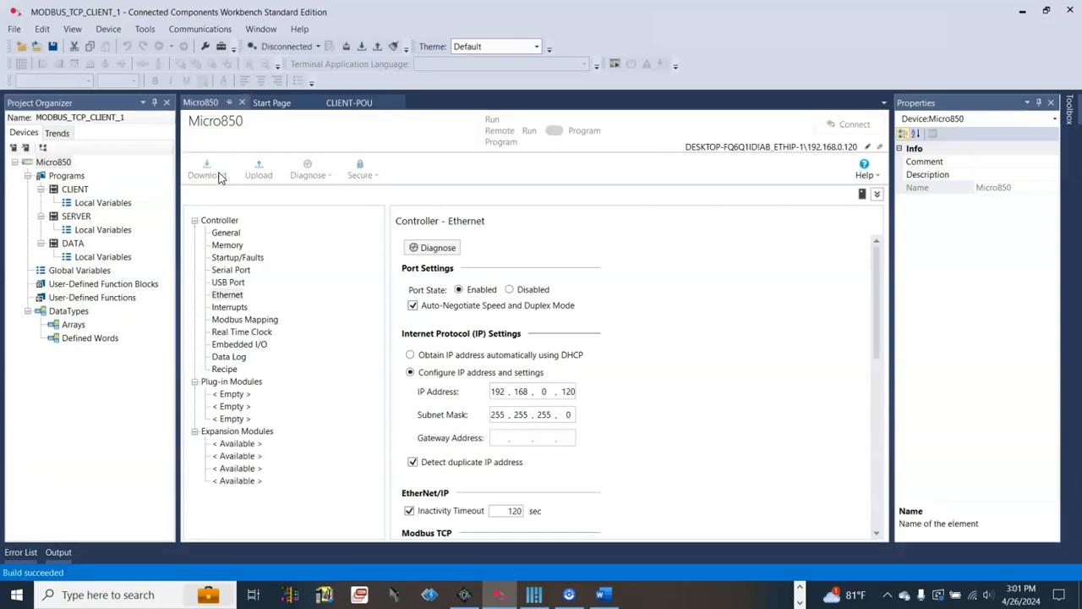
mouse_move(338, 233)
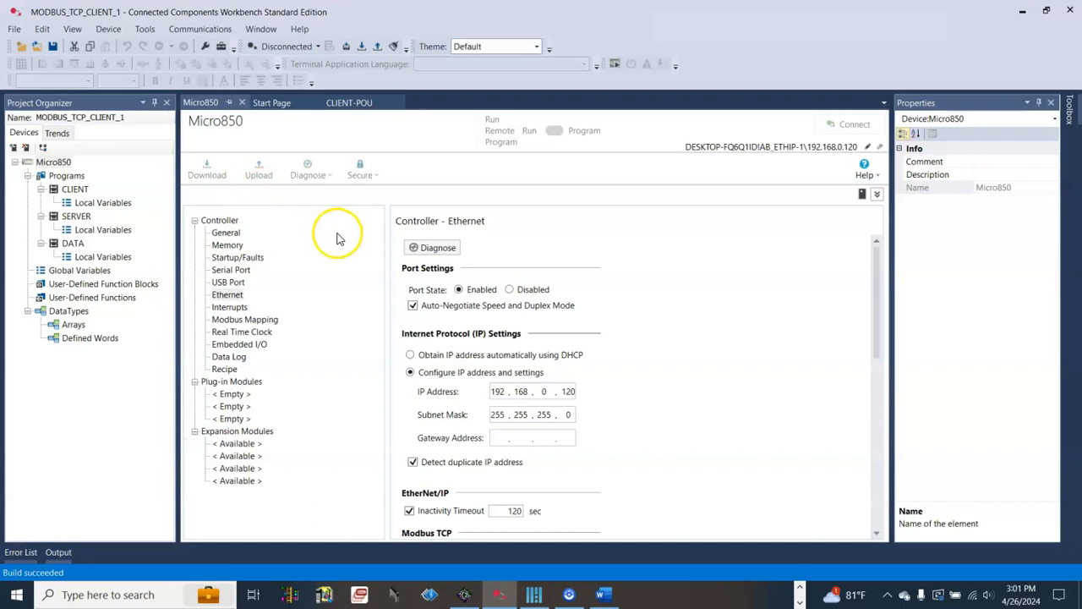
mouse_move(338, 240)
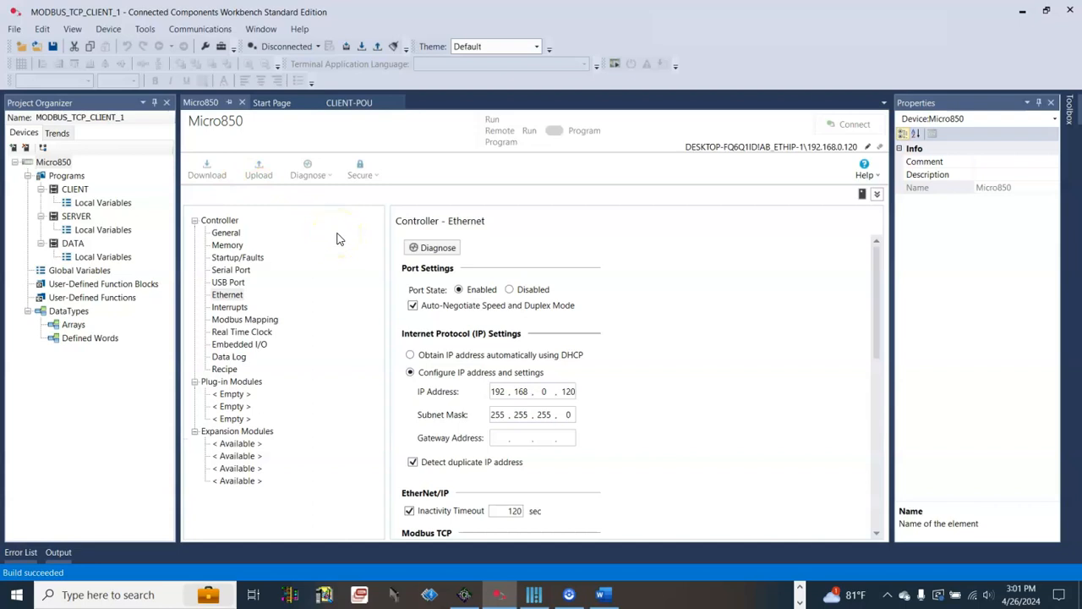
left_click(206, 158)
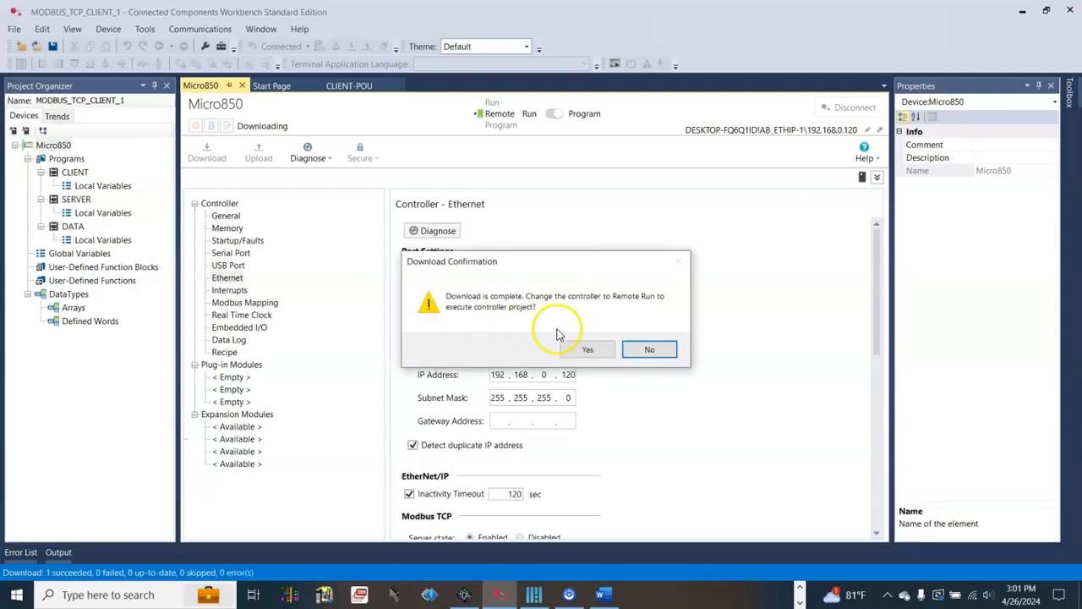
Accept switching the Micro850 to Remote Run and view the variable monitor.
left_click(650, 348)
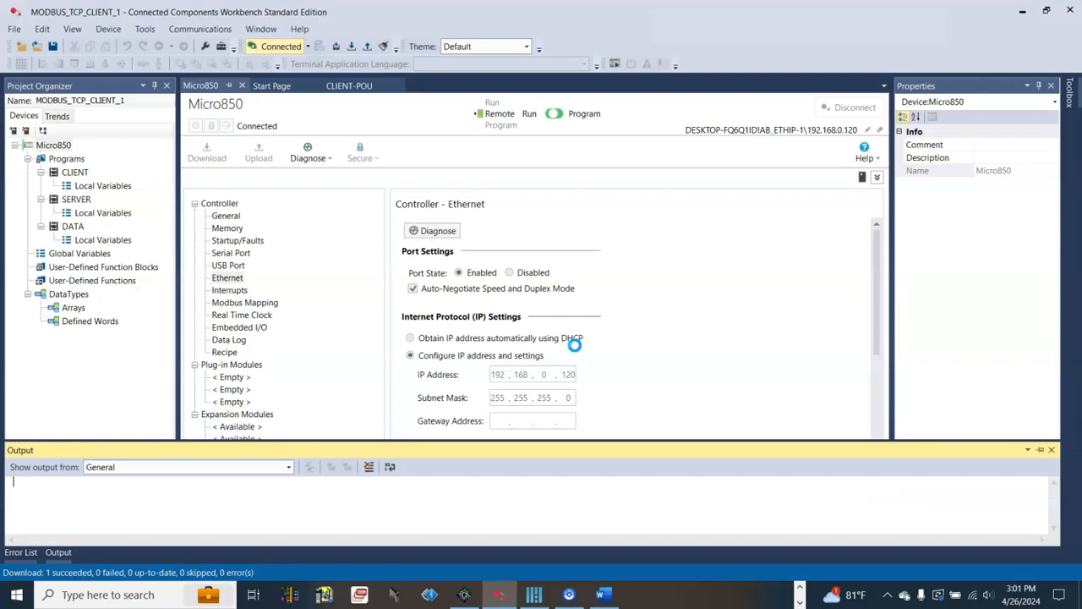
left_click(345, 84)
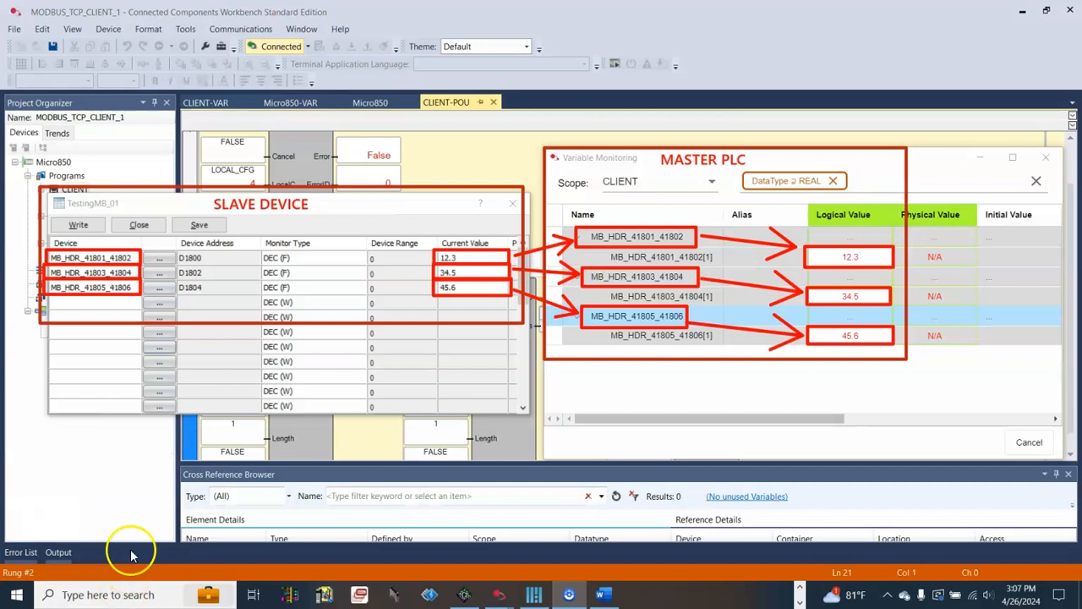
mouse_move(240, 224)
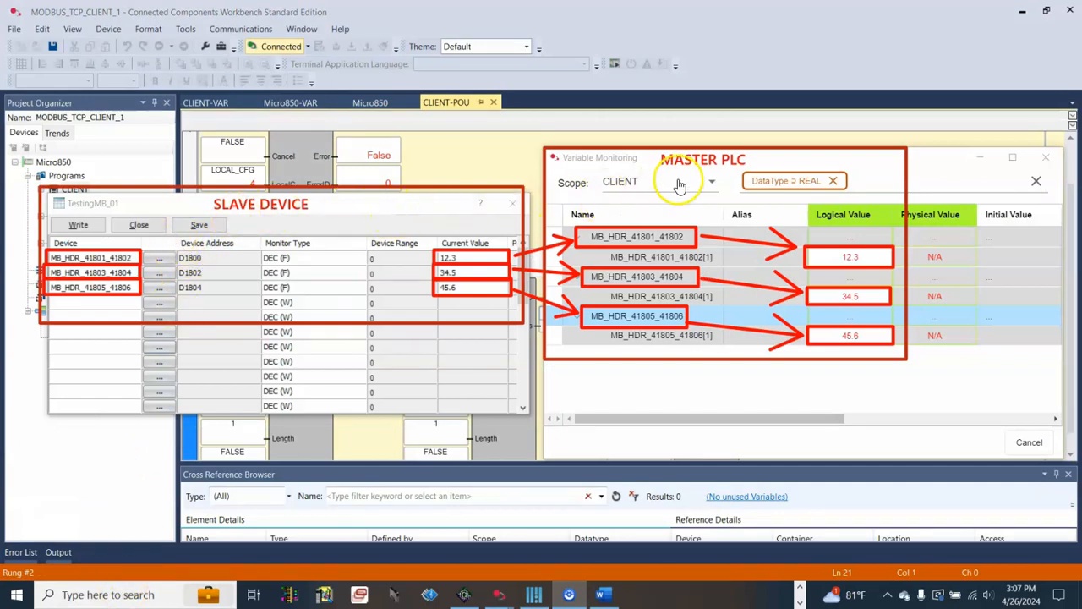
mouse_move(416, 260)
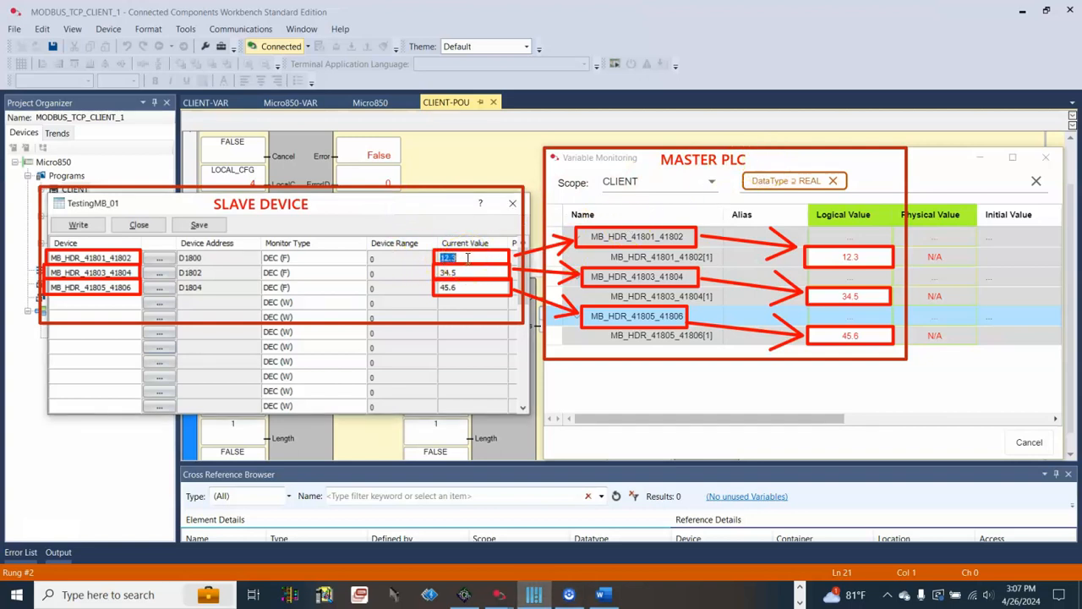
Write slave register values 11.11, 22.22 and 33.33 and watch the master REAL tags follow.
type("11")
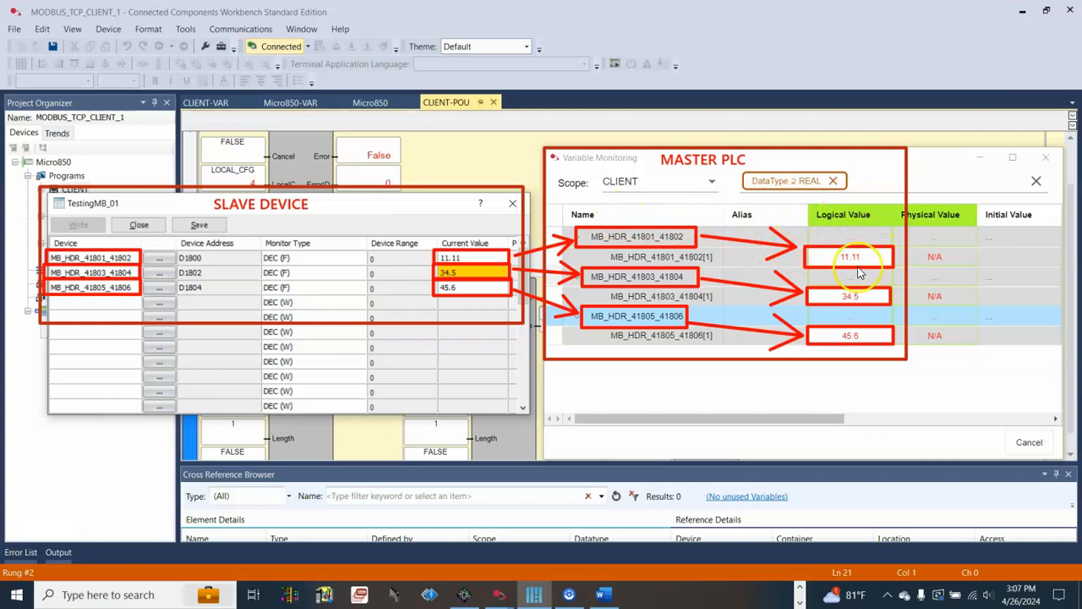
double_click(446, 272)
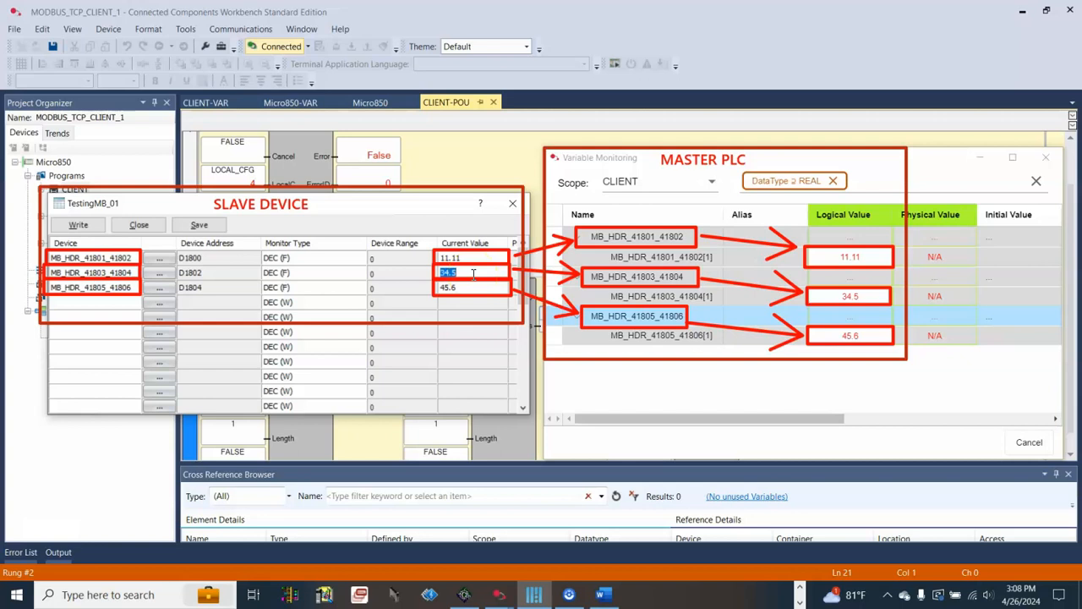
type("22.22")
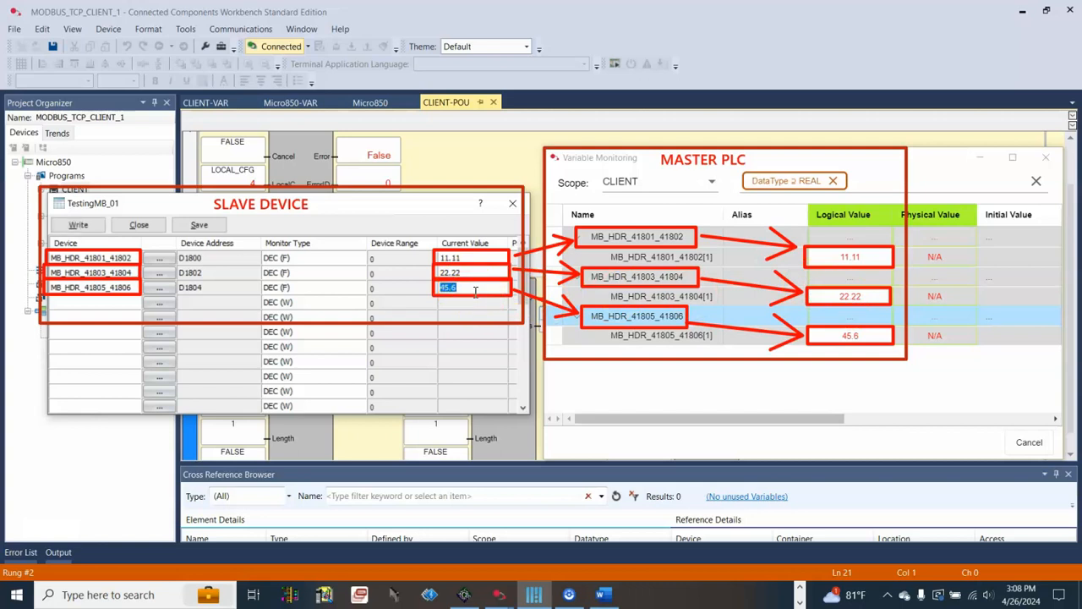
type("33.33")
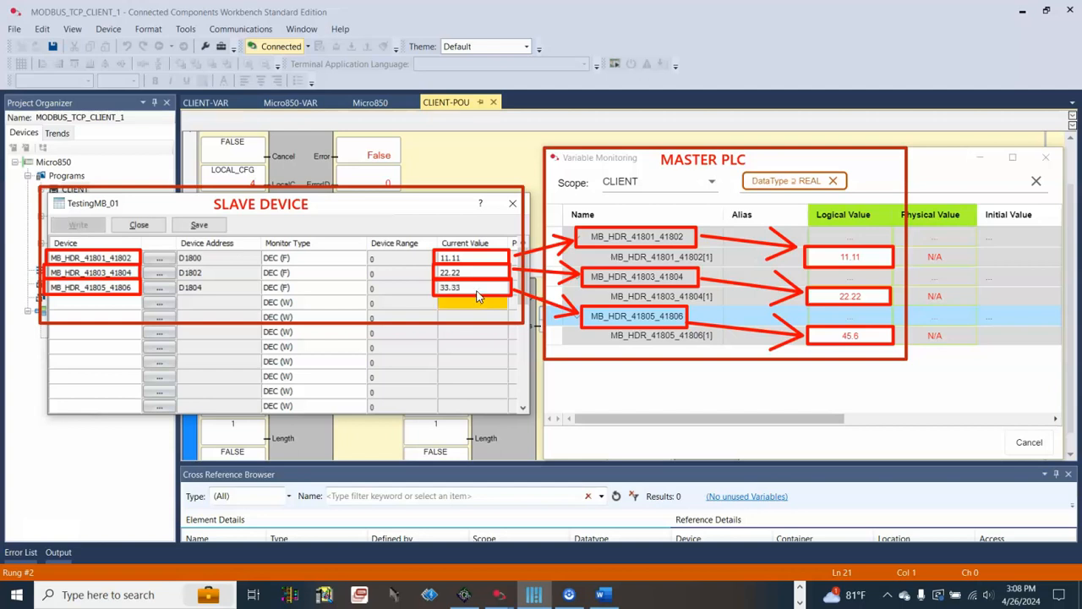
left_click(849, 335)
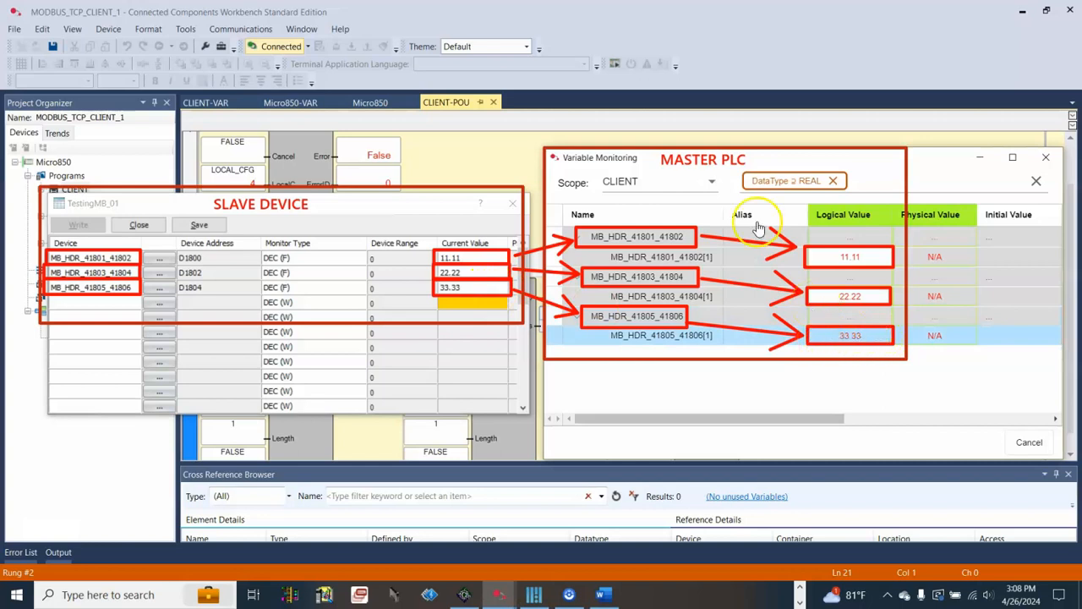
mouse_move(701, 284)
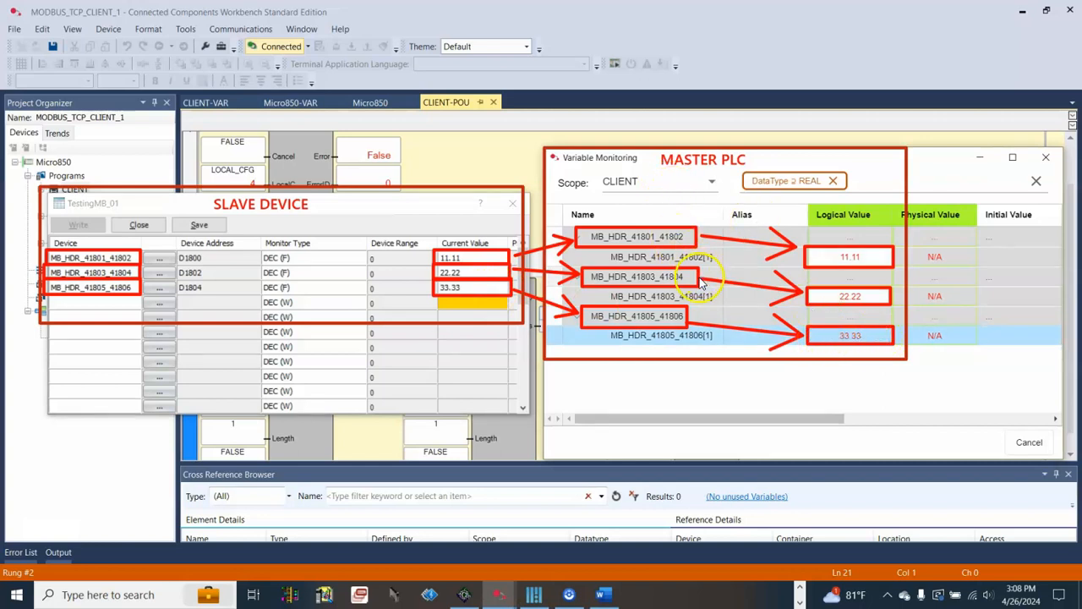